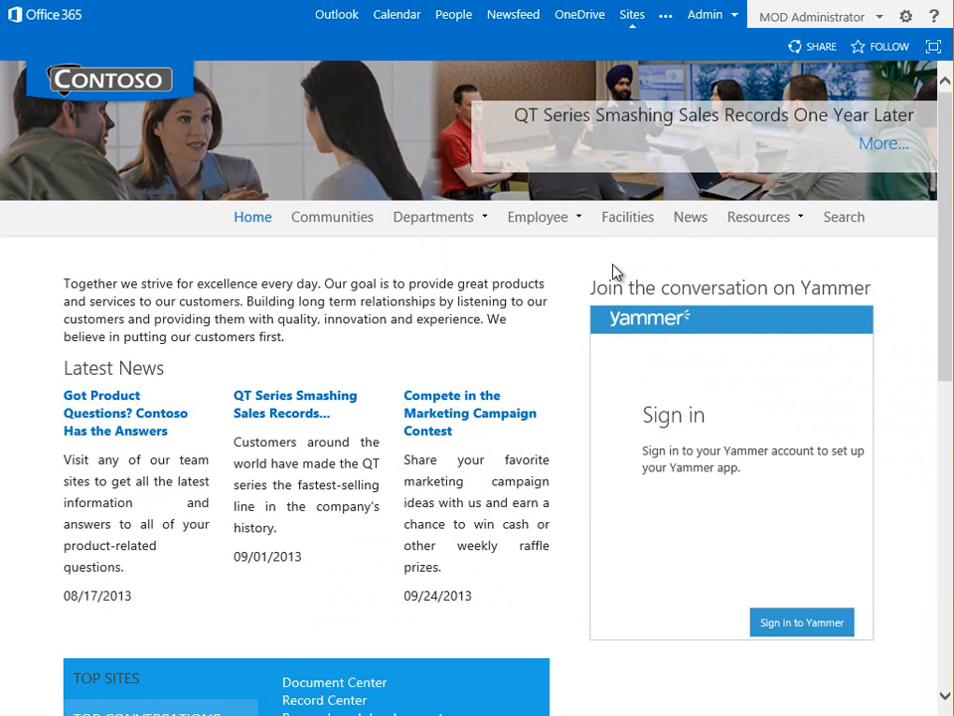
mouse_move(821, 237)
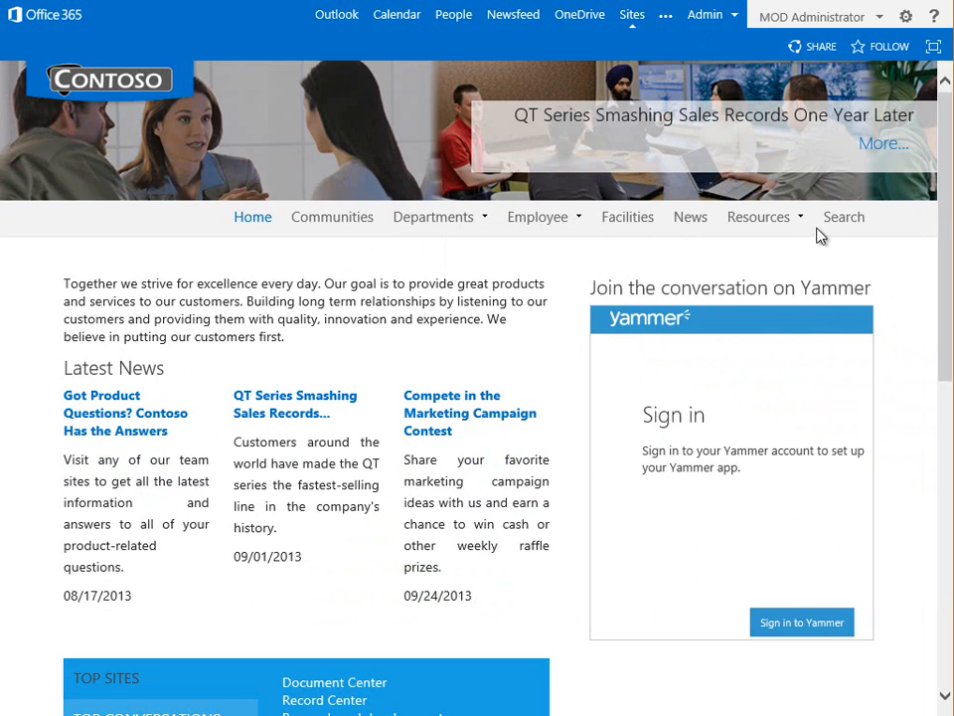
mouse_move(842, 216)
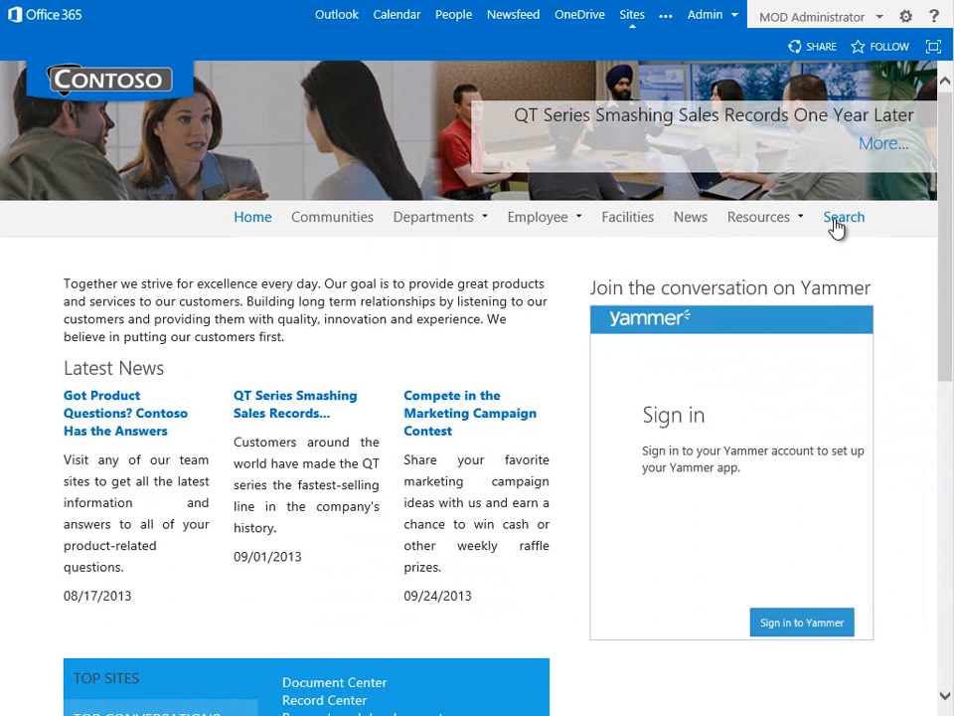
- Run a site search for 'Annual Legal Review' and bring up the matching results
left_click(843, 216)
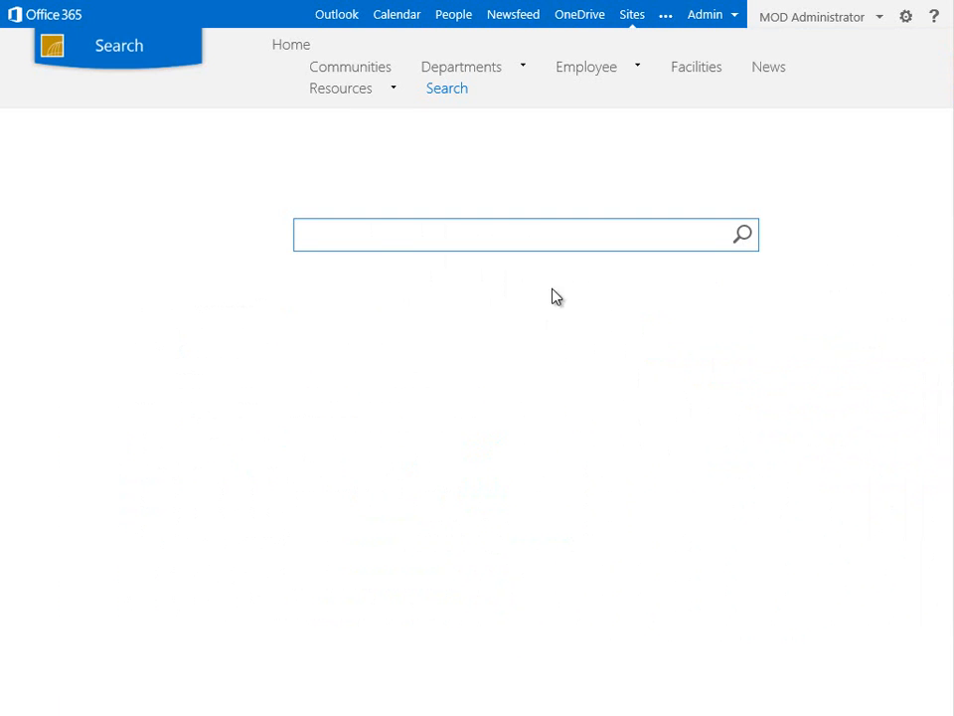
left_click(496, 235)
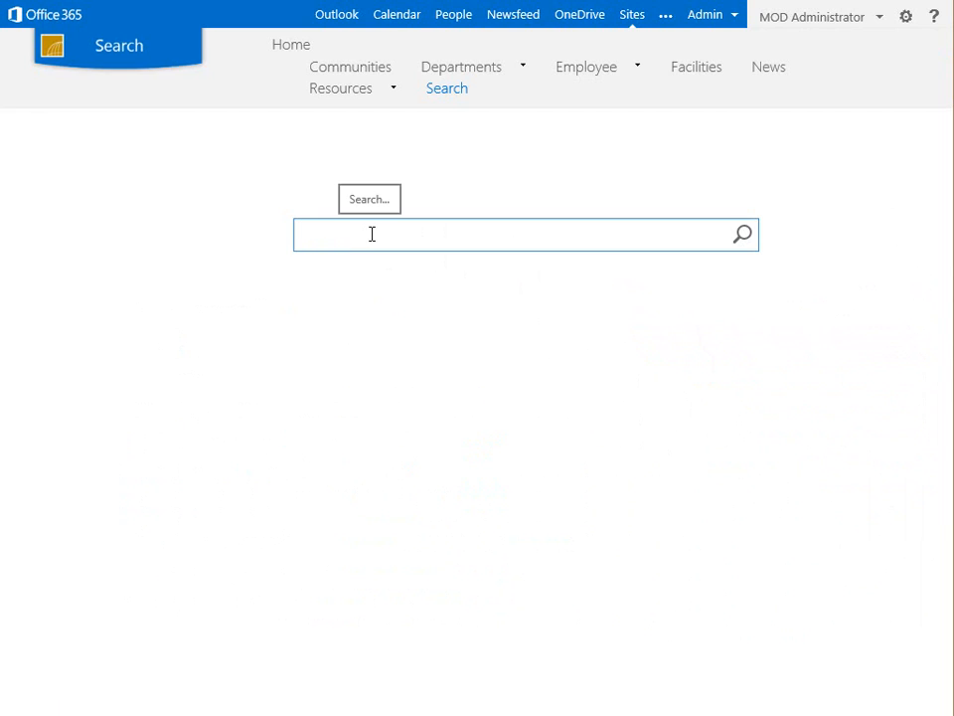
type("Annual Leg")
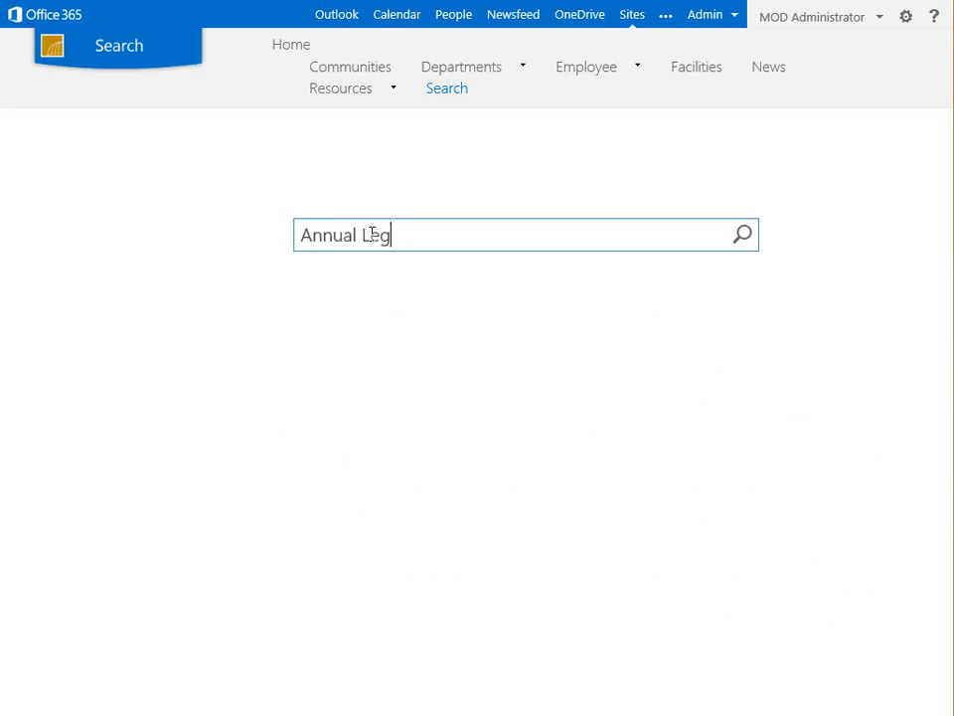
type("al Review")
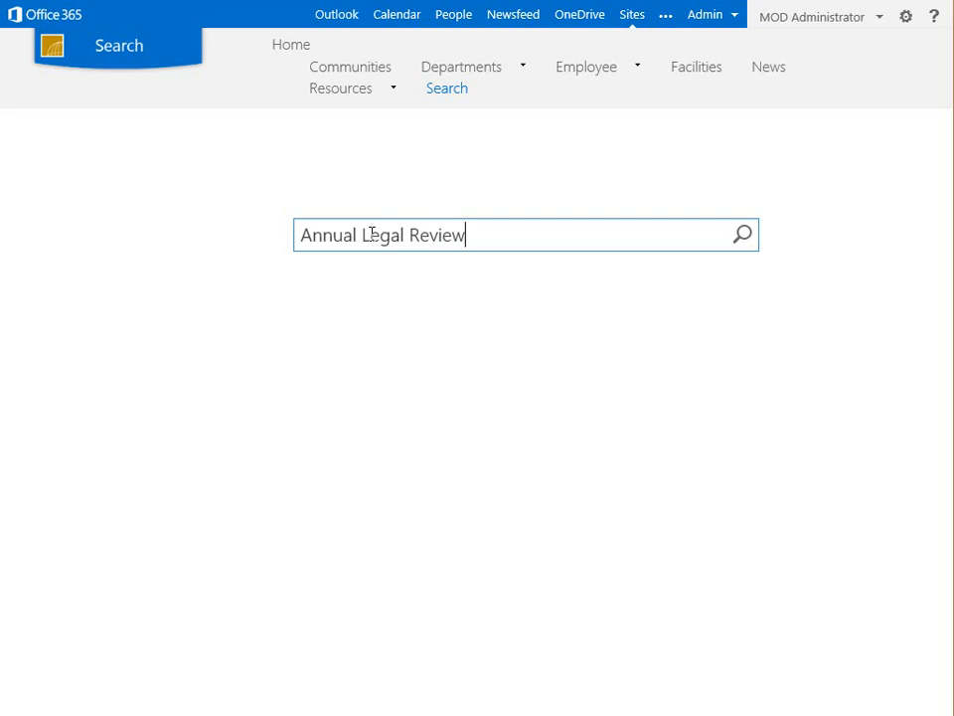
mouse_move(390, 222)
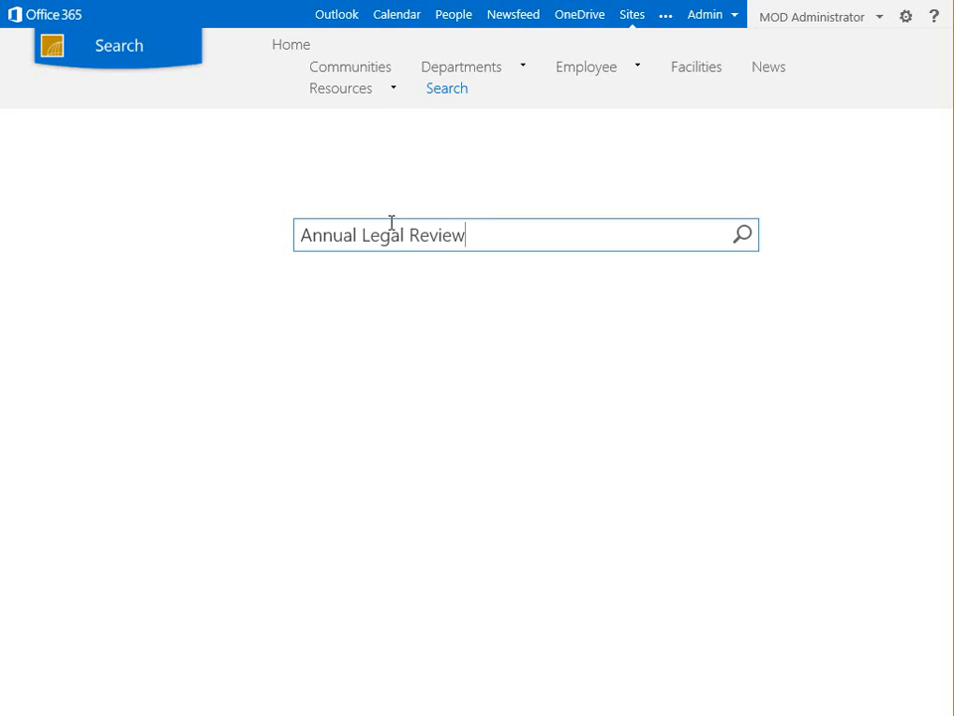
left_click(743, 234)
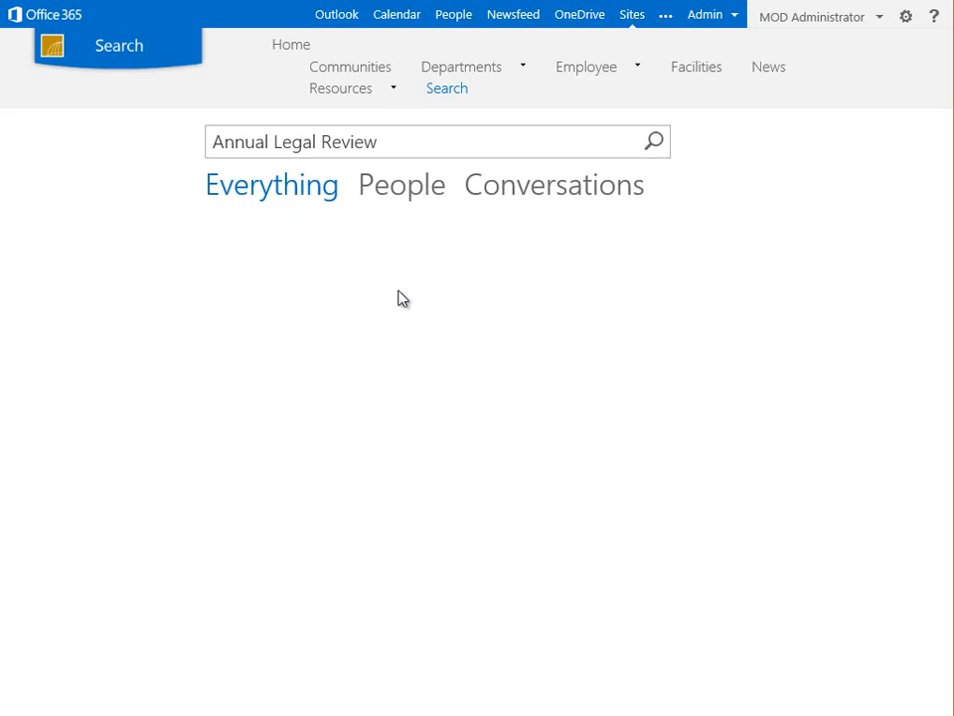
left_click(652, 141)
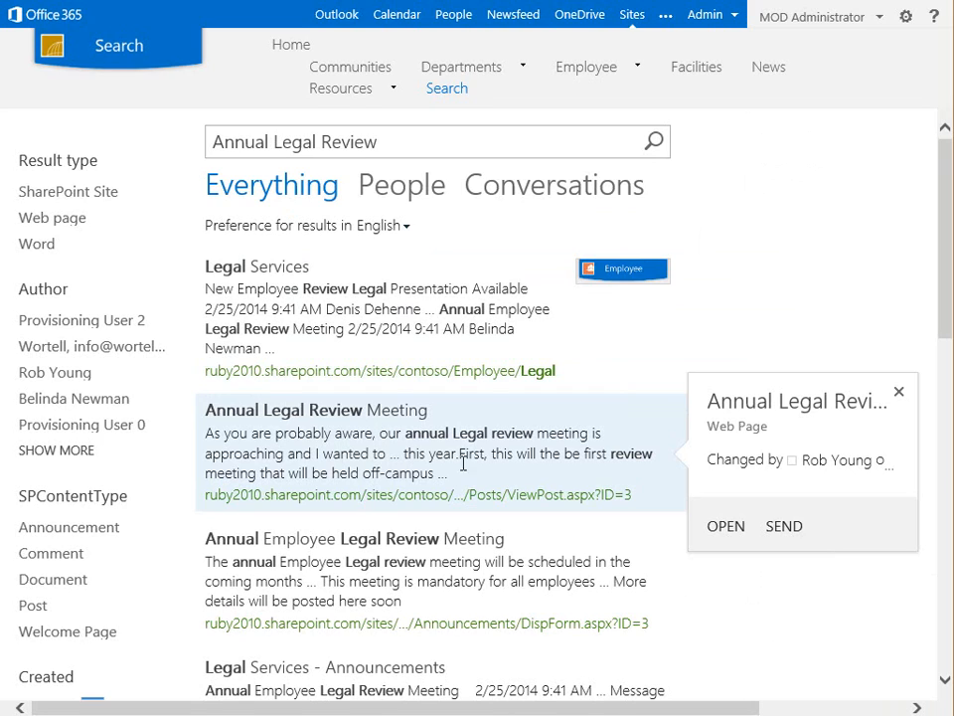
mouse_move(564, 479)
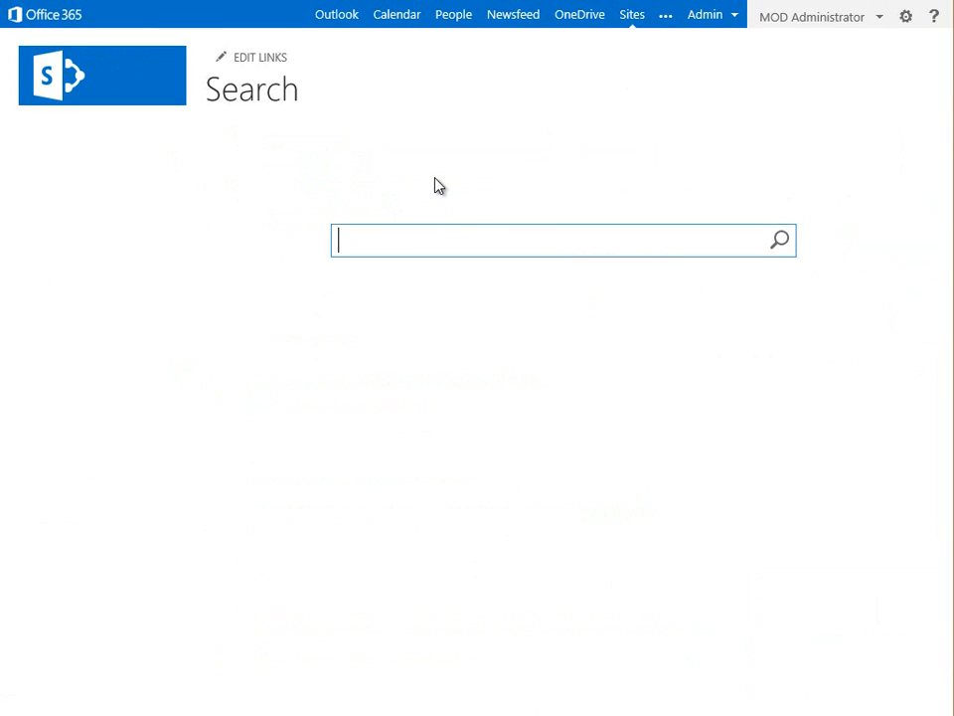
- Run the 'Annual Legal Review' search in the Search Center and review the result previews
type("Annual Legal Review")
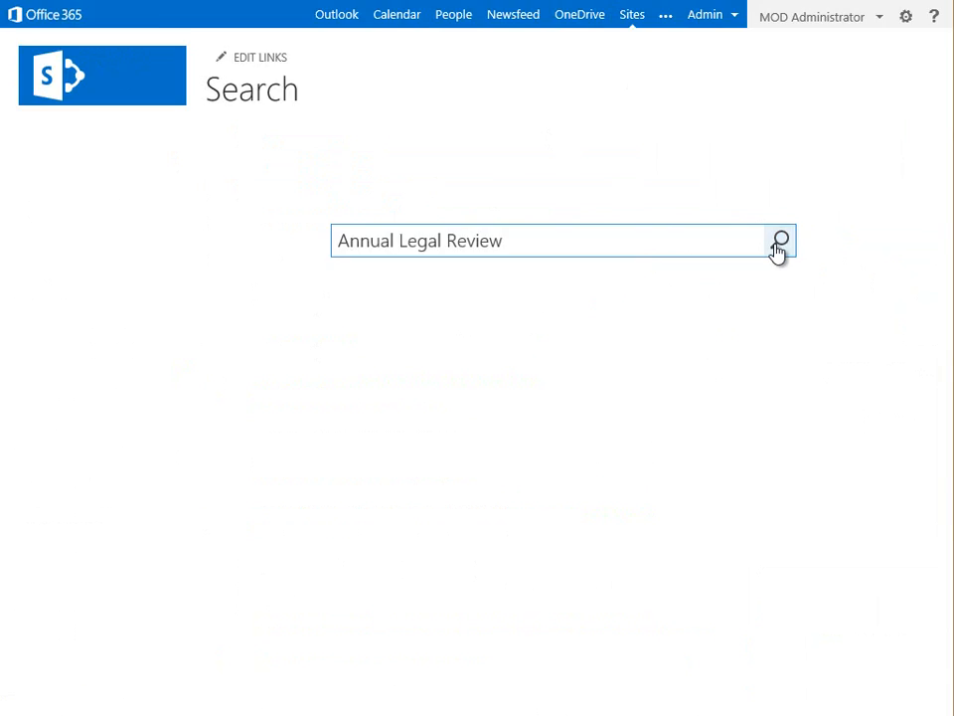
left_click(781, 239)
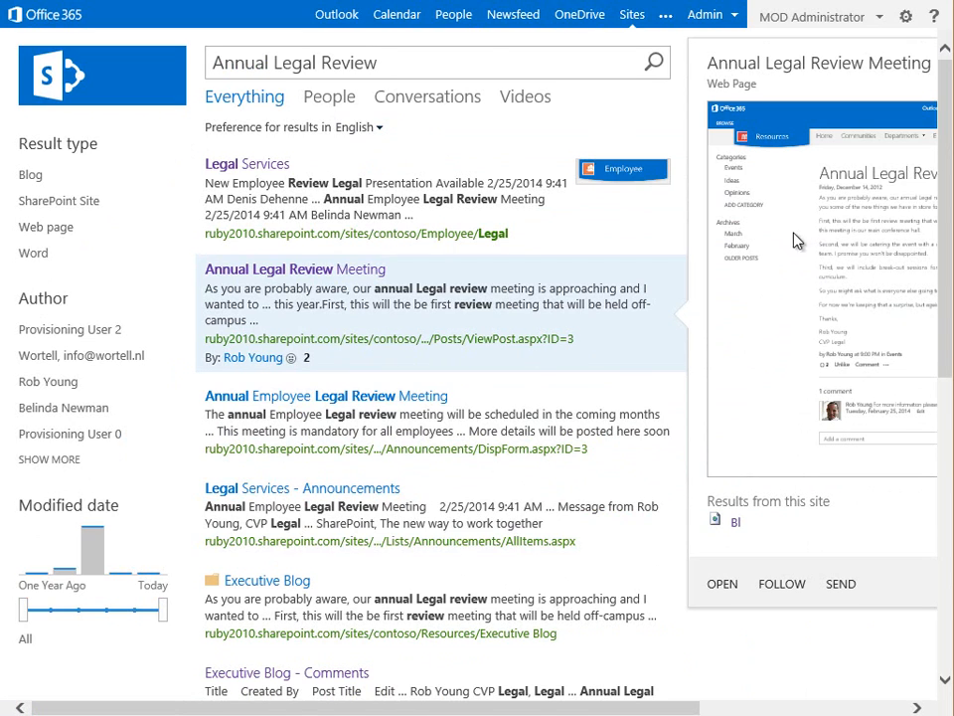
mouse_move(839, 290)
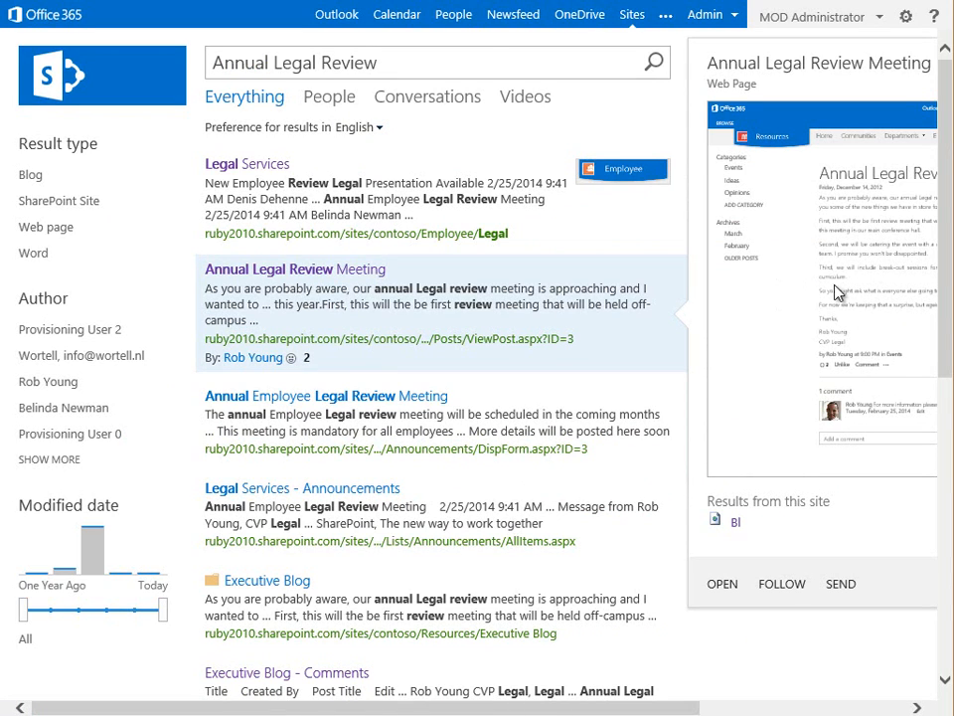
mouse_move(527, 290)
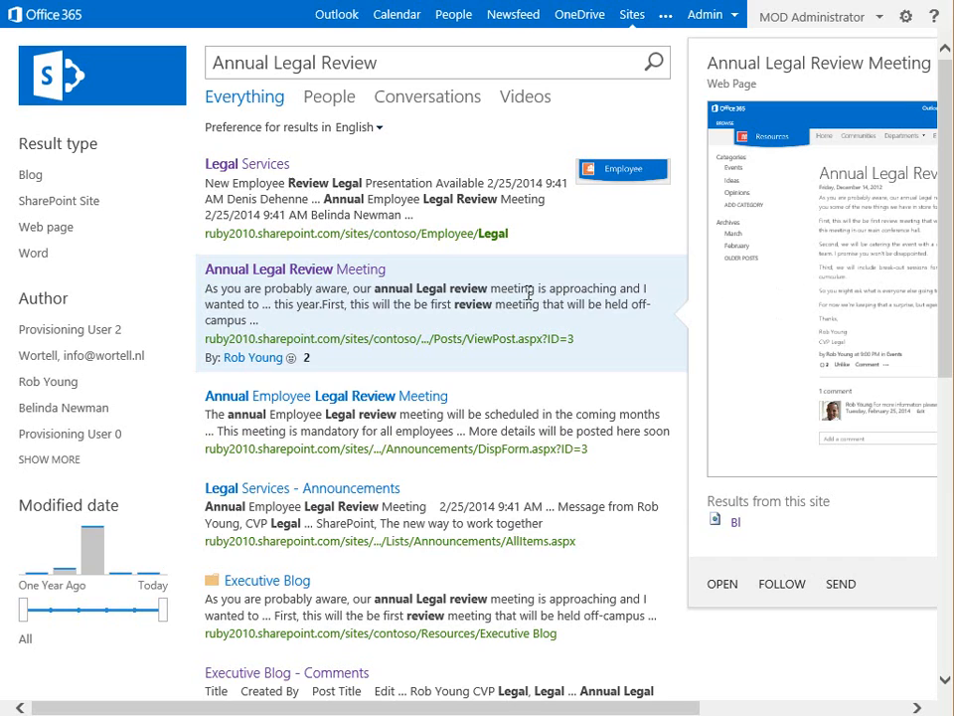
mouse_move(473, 279)
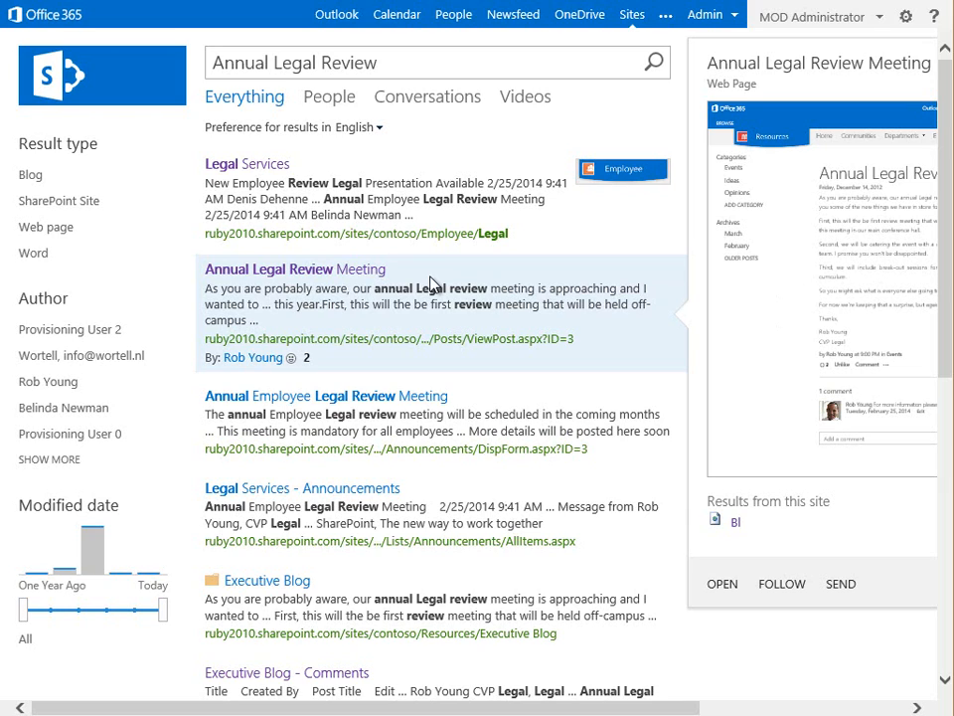
mouse_move(429, 282)
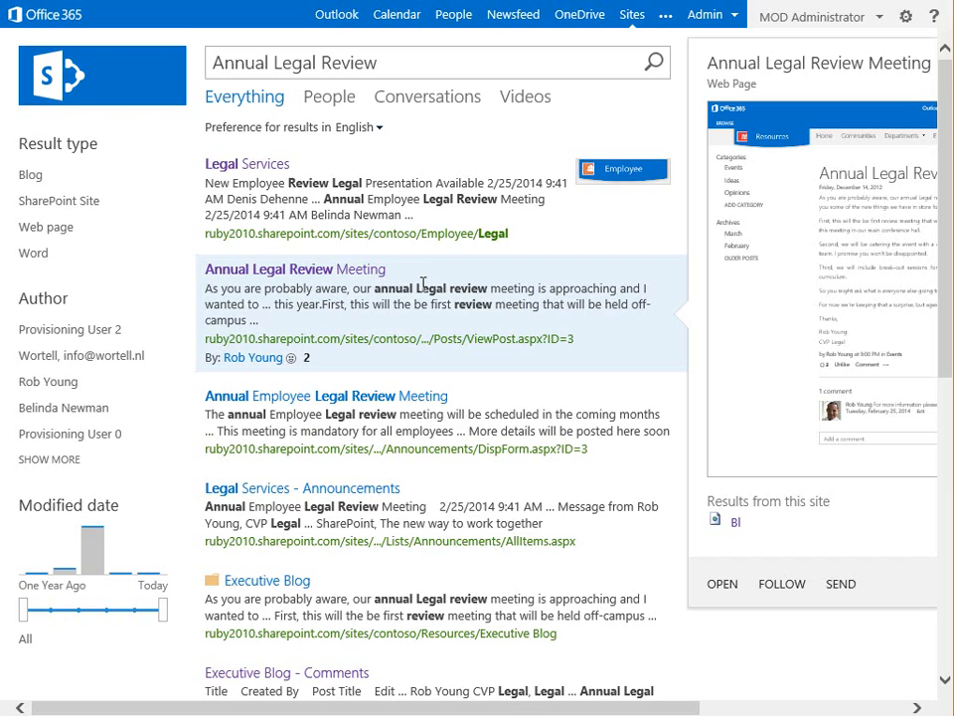
mouse_move(467, 288)
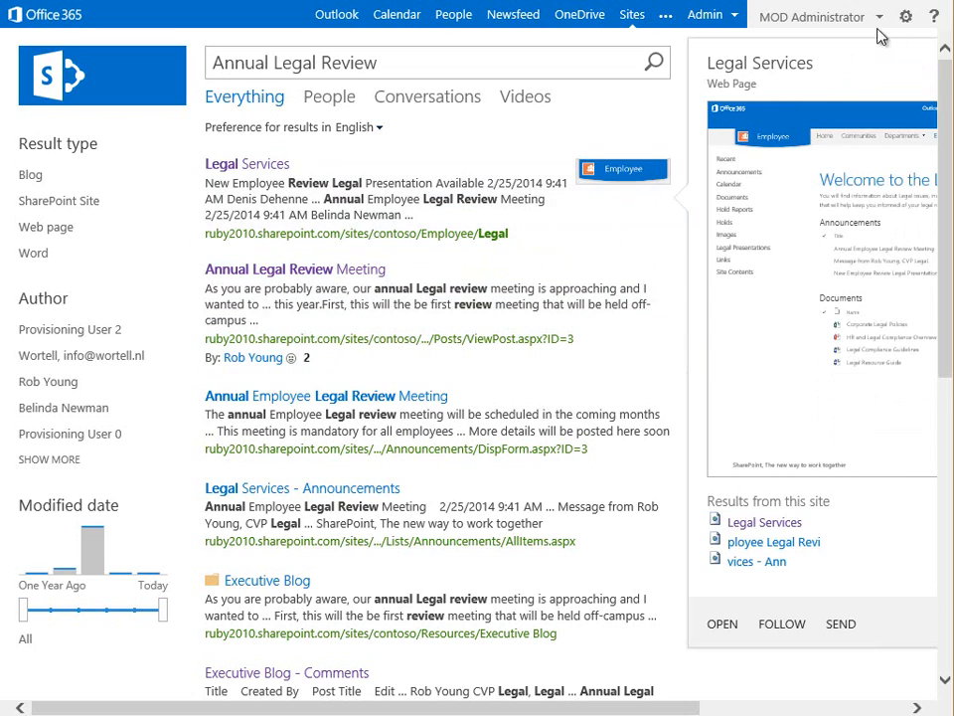
left_click(906, 16)
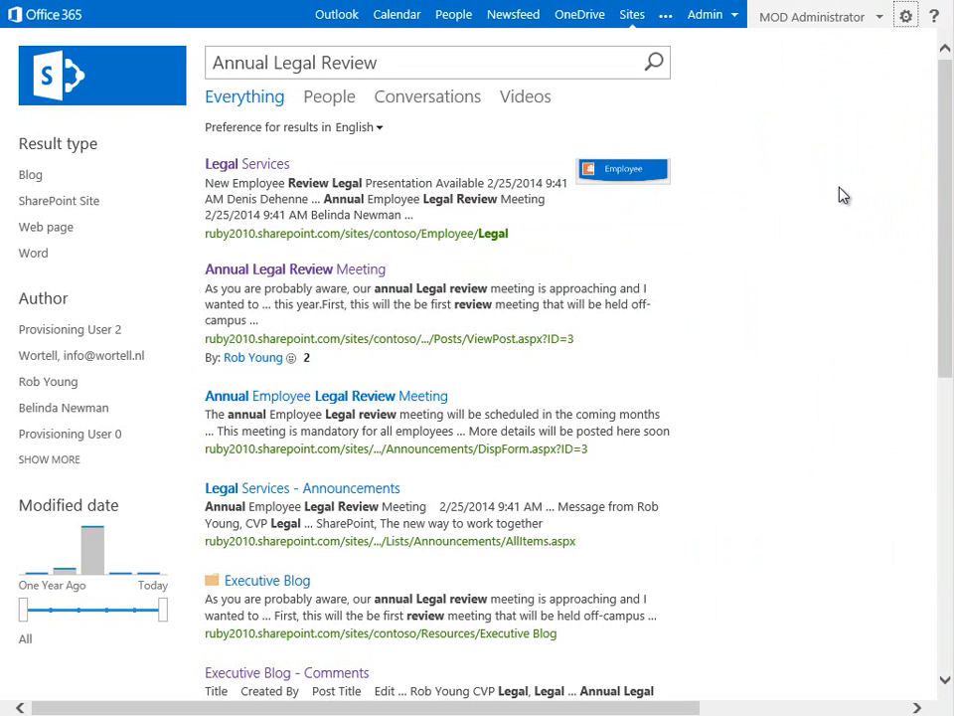
mouse_move(859, 120)
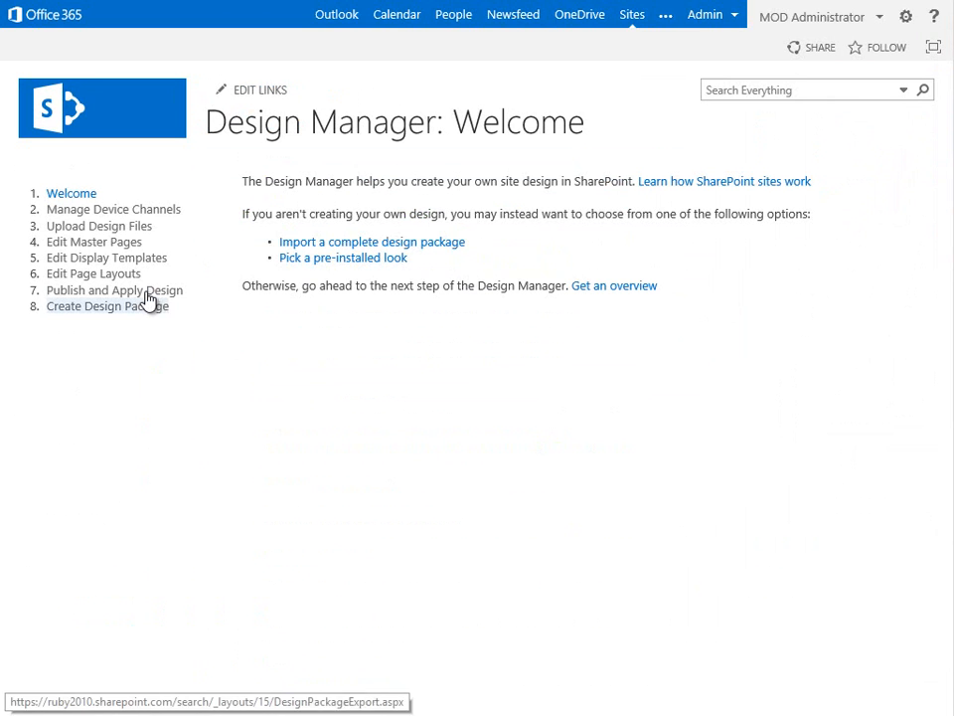
- Create the Contoso Search design package in Design Manager with Include Search Configuration ticked
left_click(113, 290)
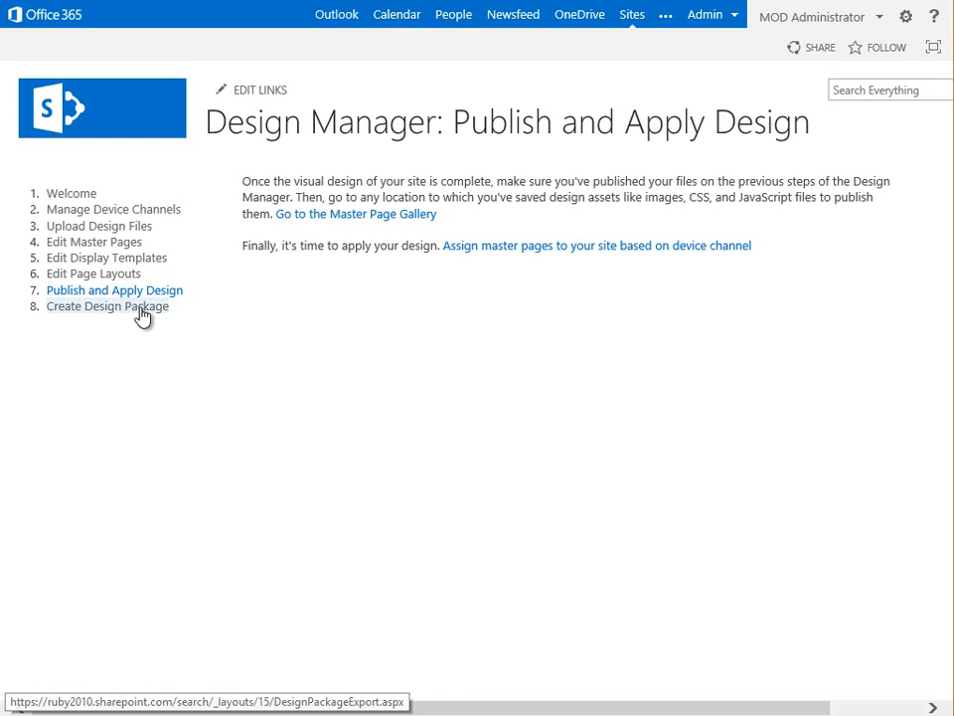
left_click(108, 306)
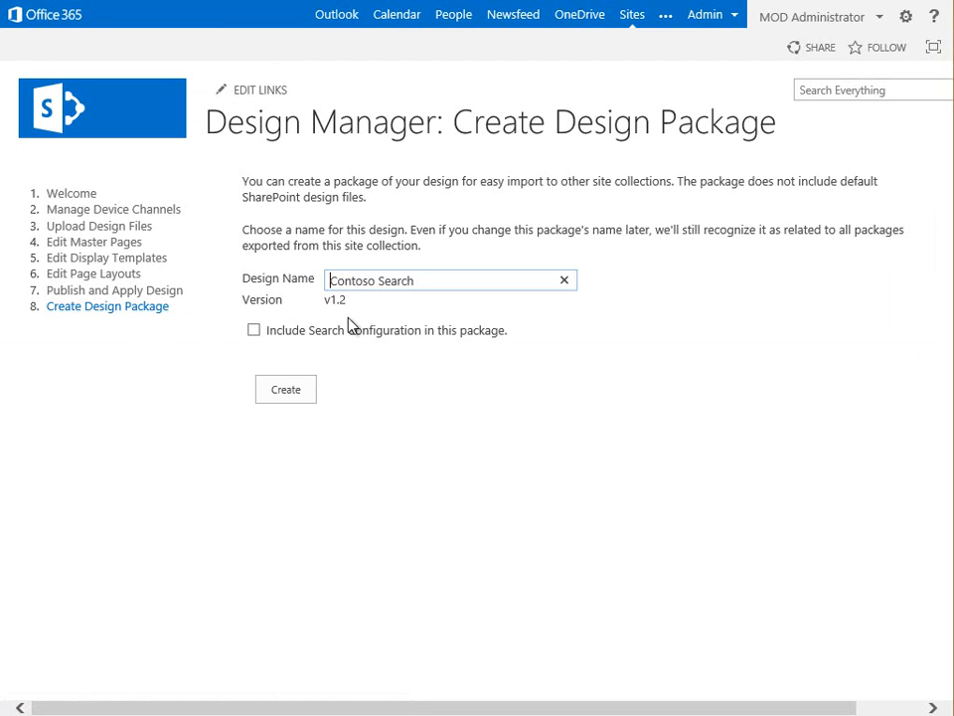
left_click(254, 330)
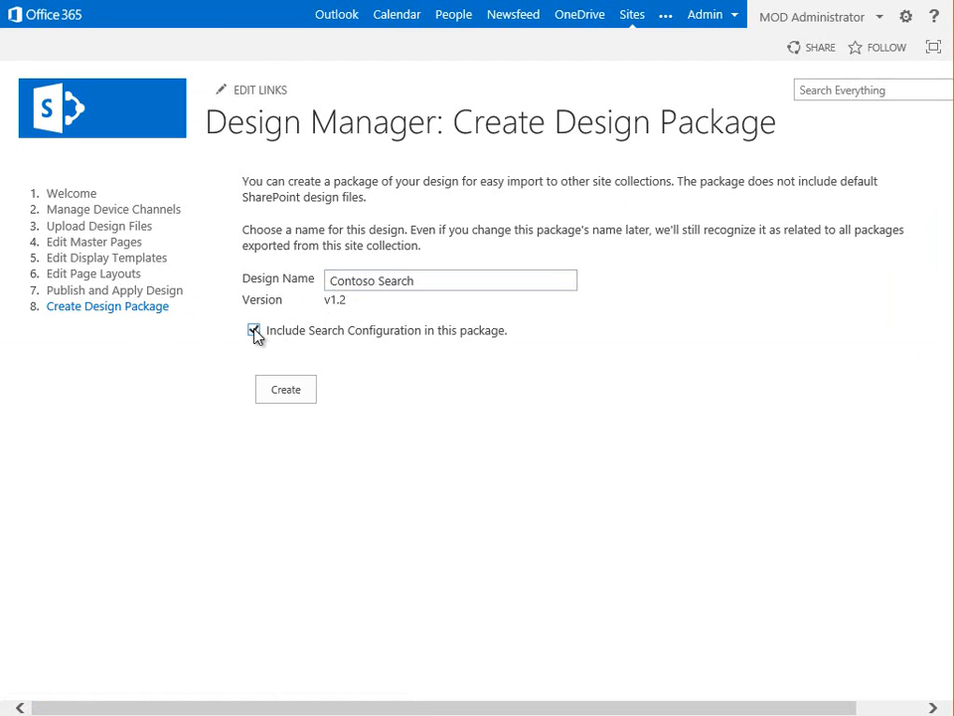
left_click(255, 330)
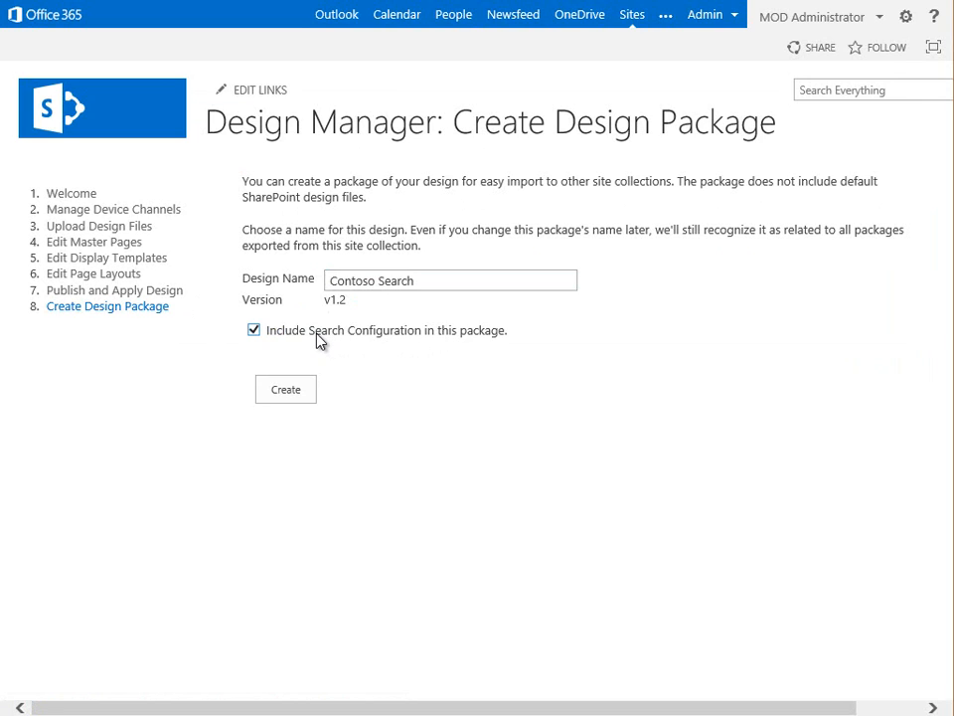
mouse_move(410, 350)
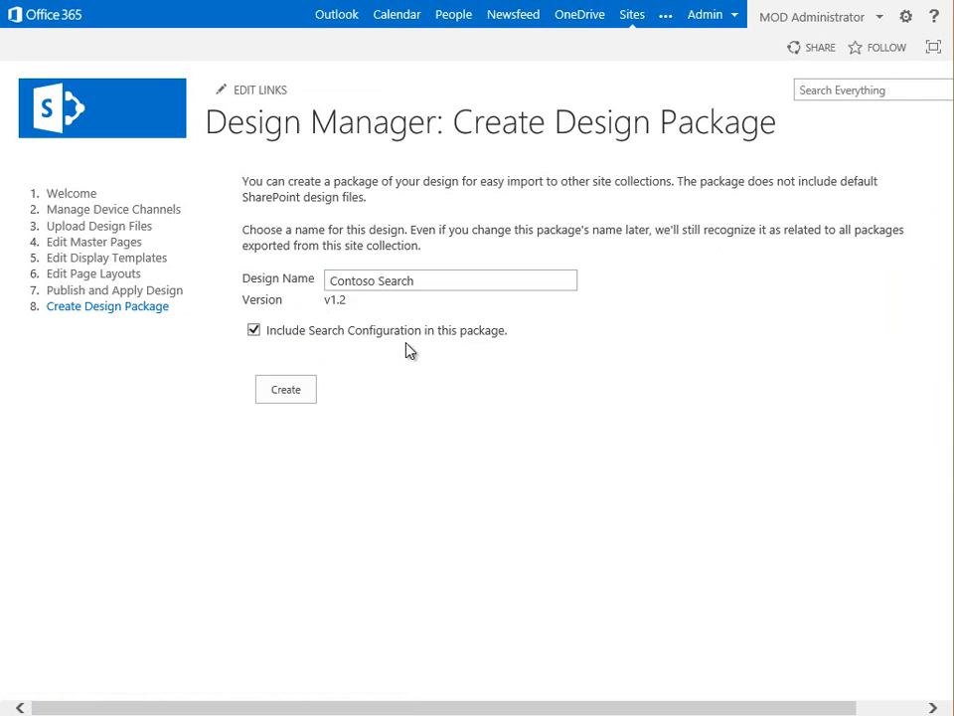
left_click(287, 388)
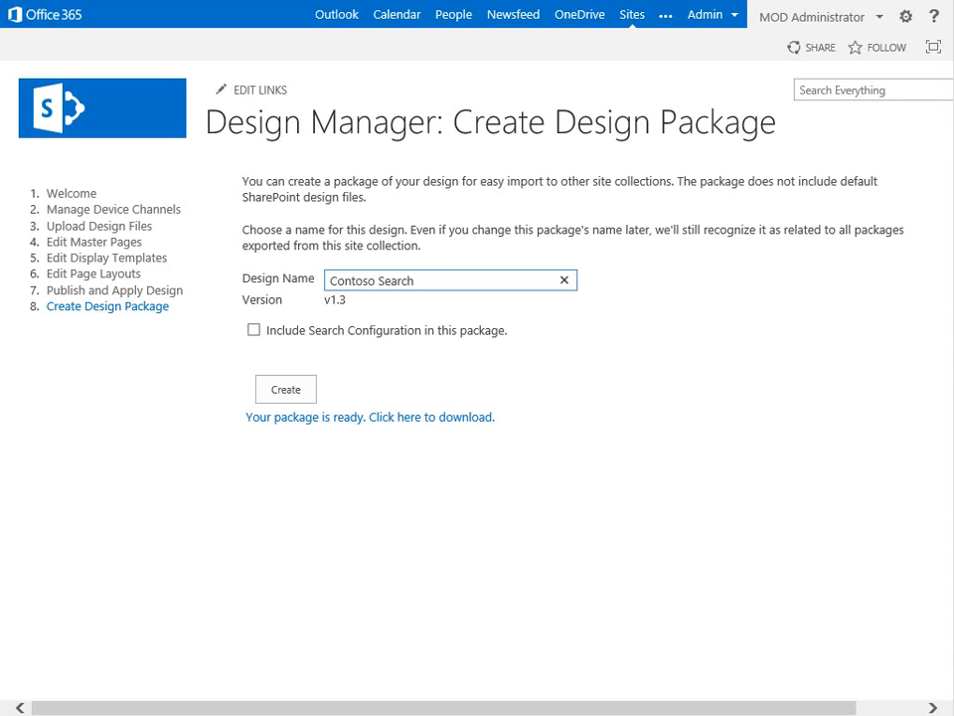
mouse_move(374, 450)
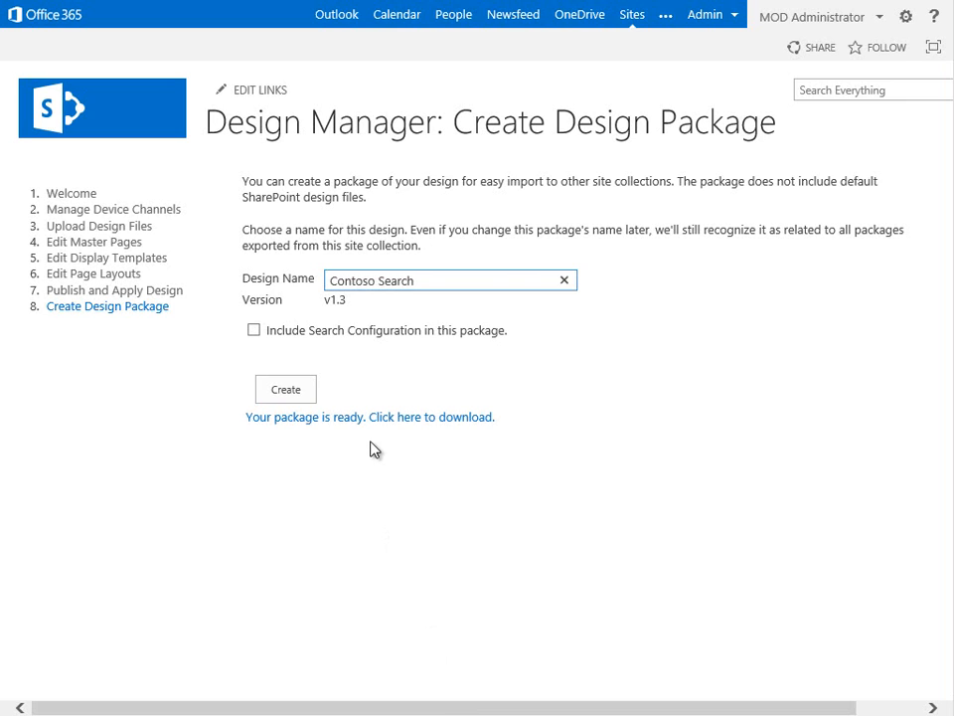
mouse_move(368, 417)
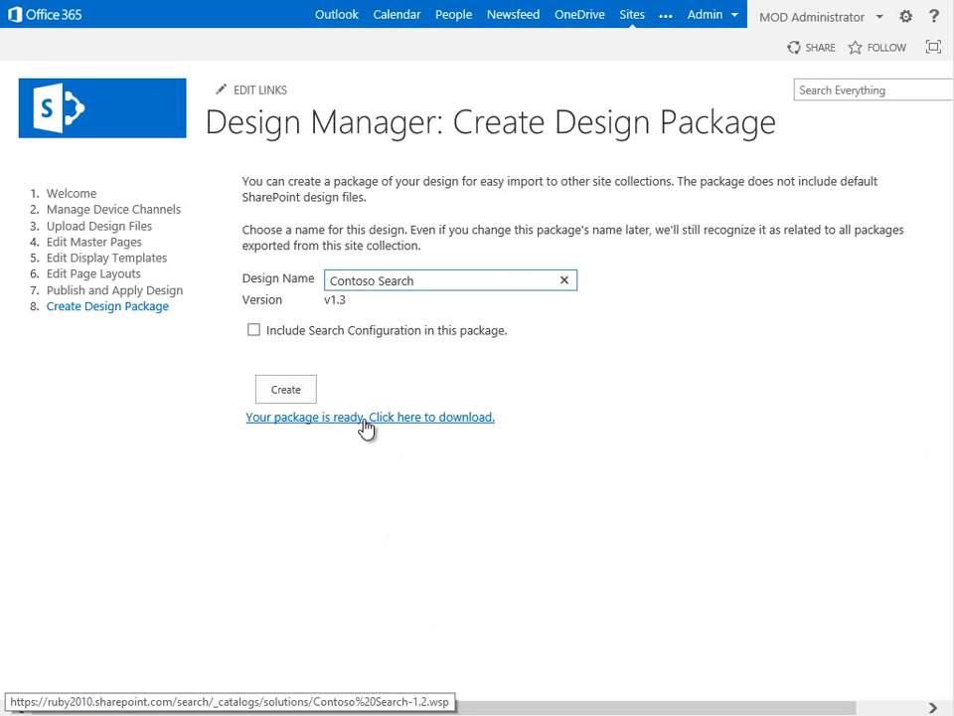
- Download and save the Contoso Search-1.2.wsp design package
left_click(369, 418)
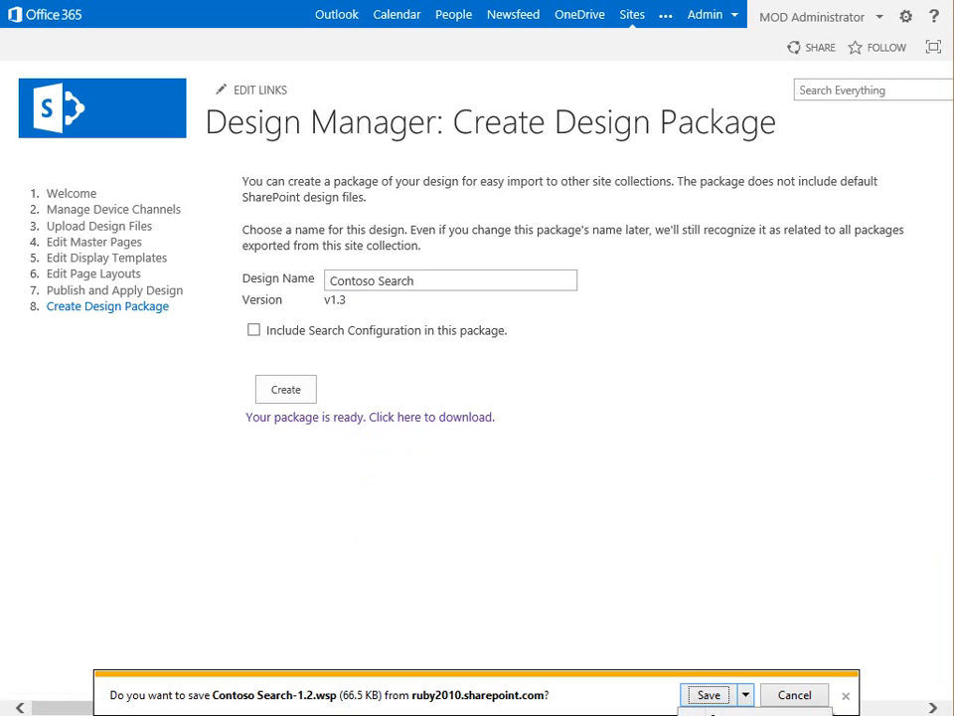
left_click(708, 696)
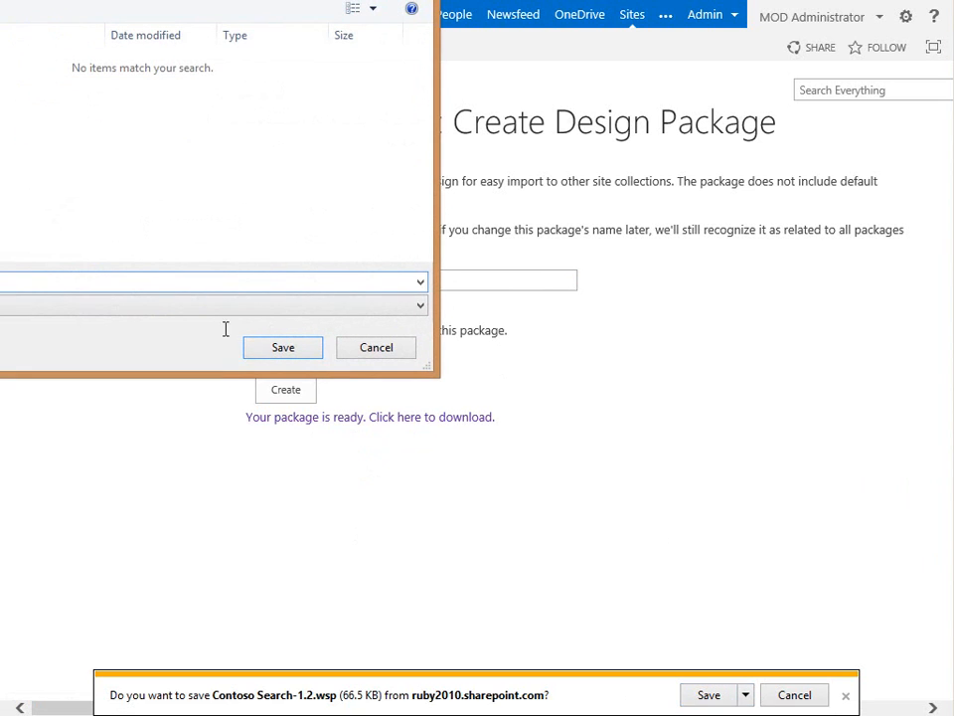
left_click(708, 695)
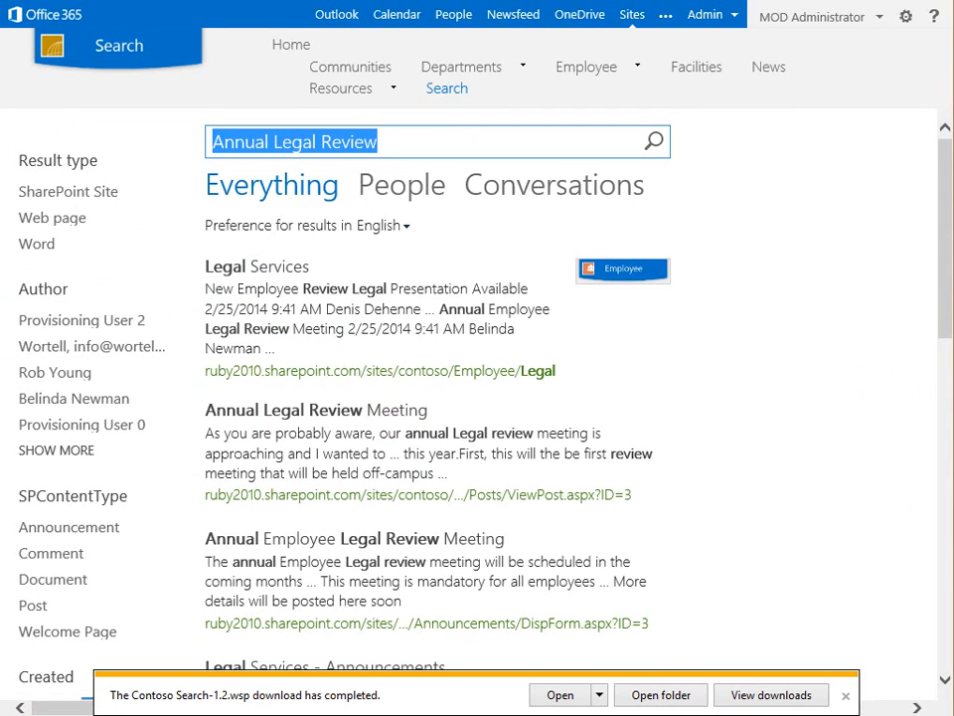
mouse_move(787, 64)
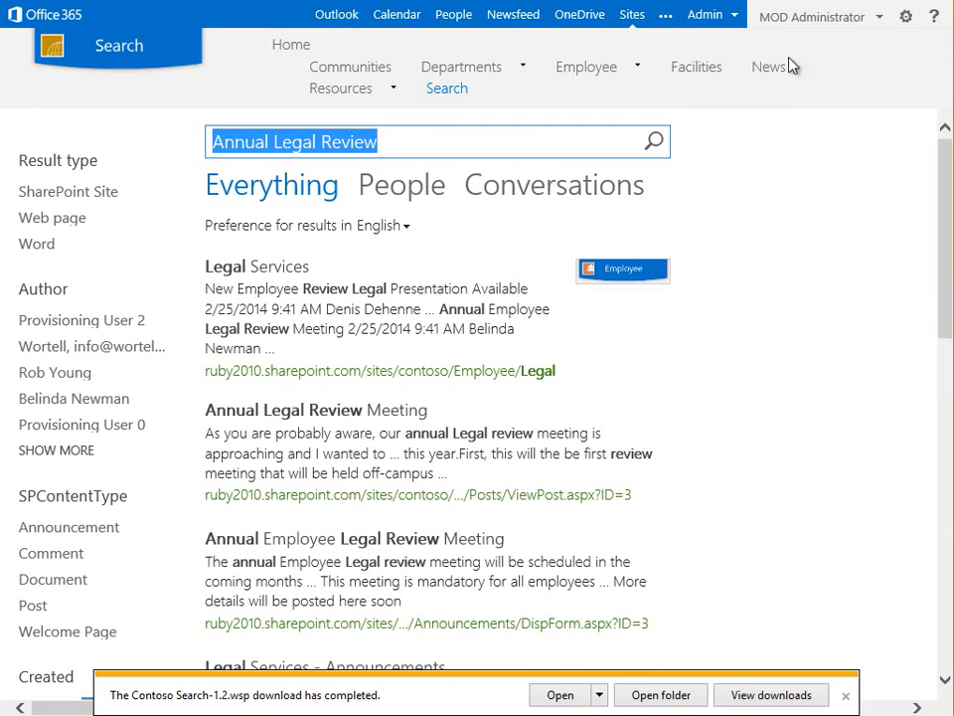
- Import the Contoso Search-1.2.wsp design package from Site settings until it reports success
left_click(906, 16)
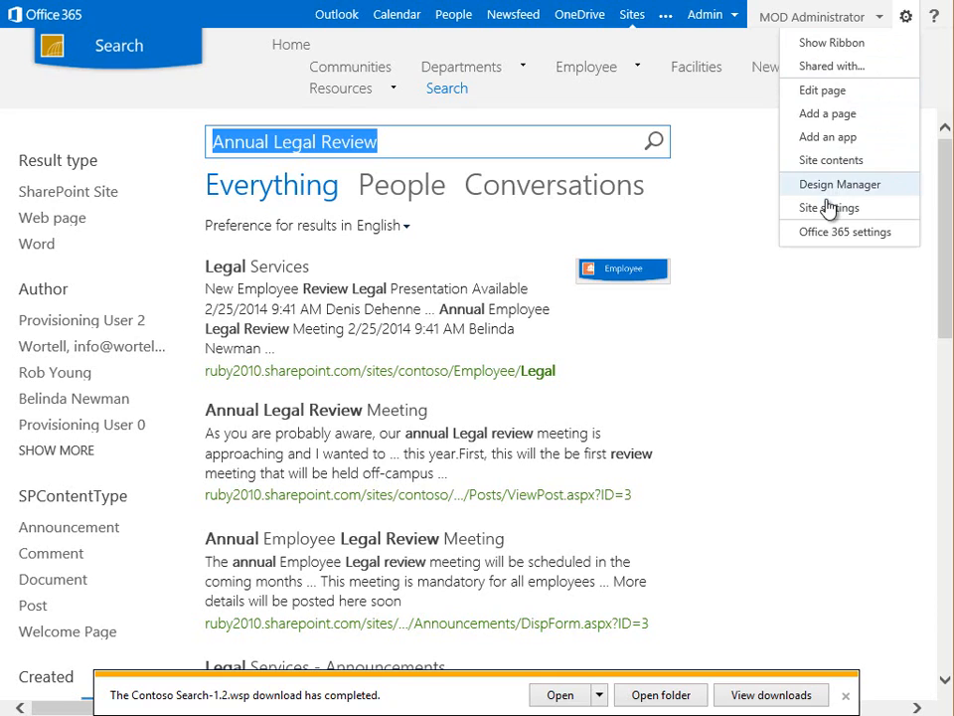
left_click(827, 207)
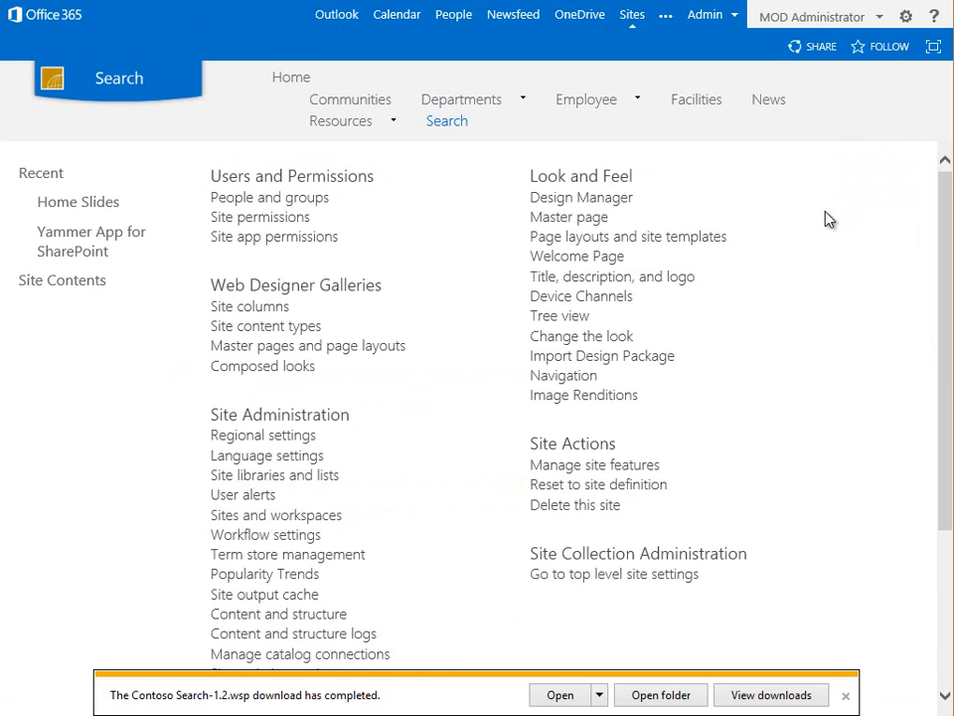
mouse_move(600, 356)
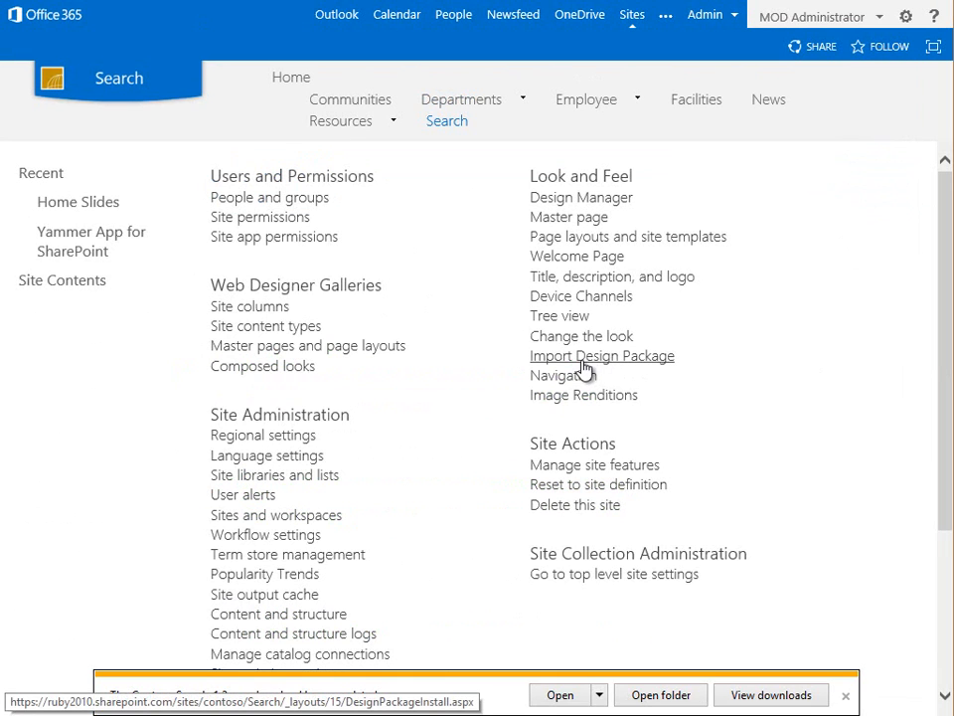
mouse_move(600, 354)
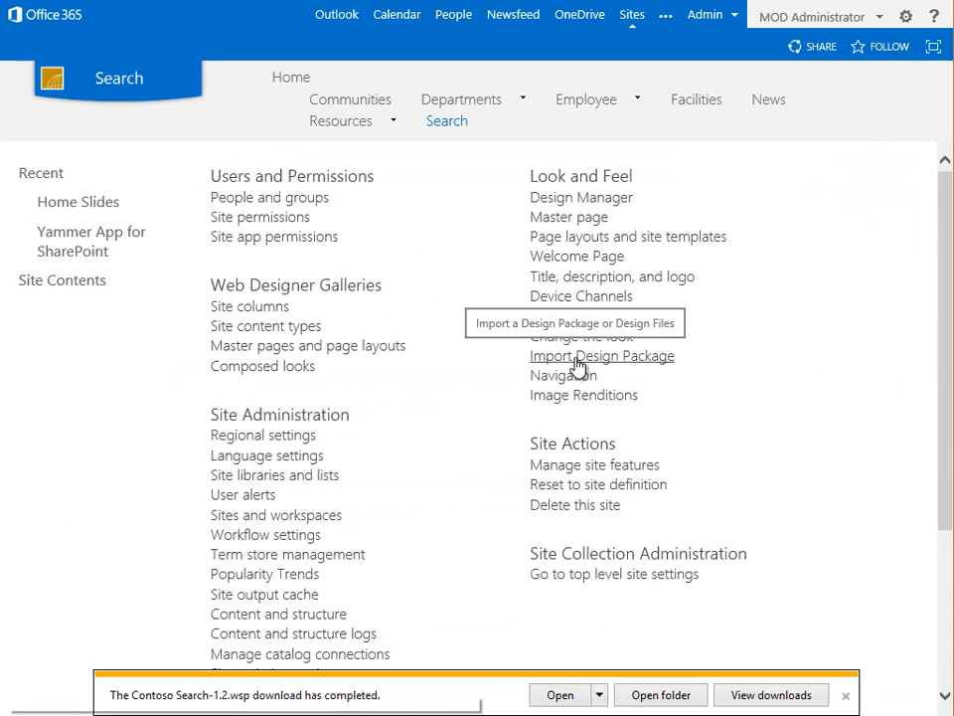
left_click(601, 354)
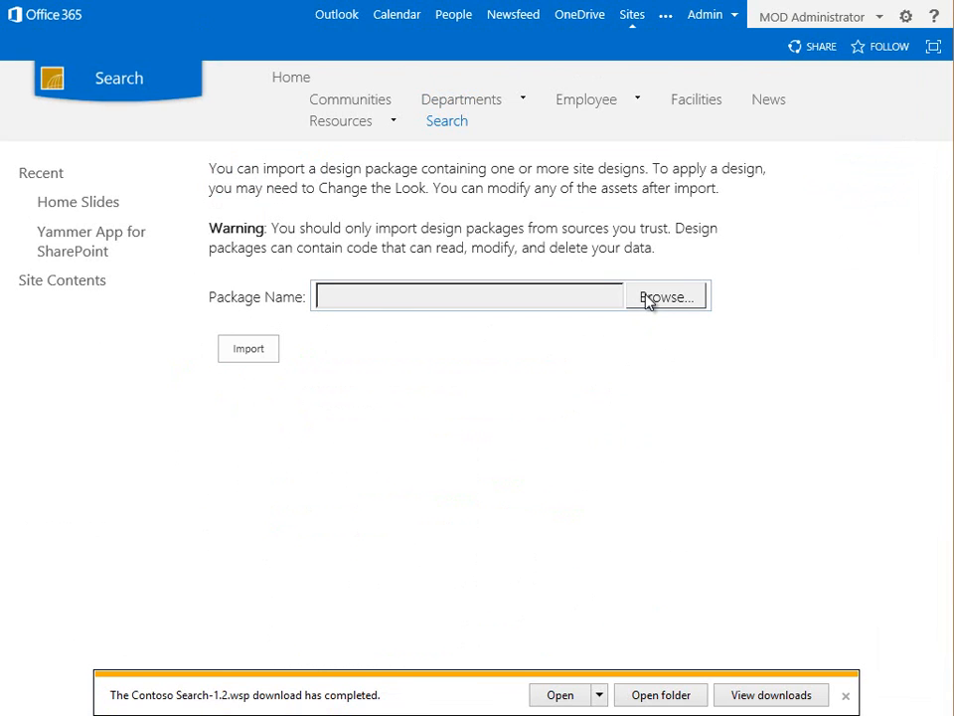
left_click(664, 296)
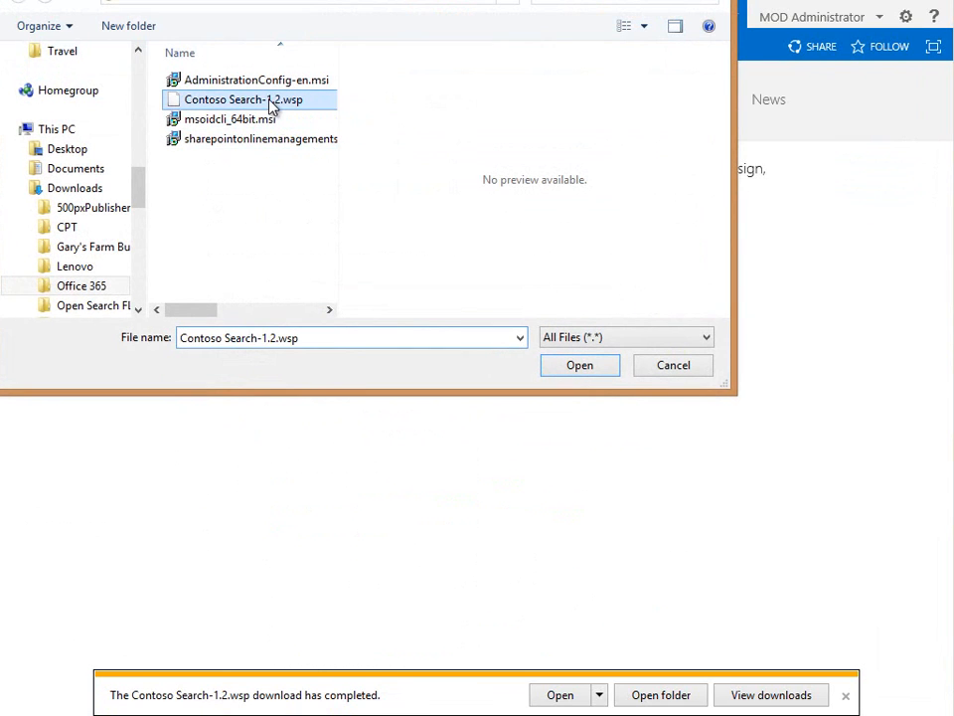
left_click(580, 366)
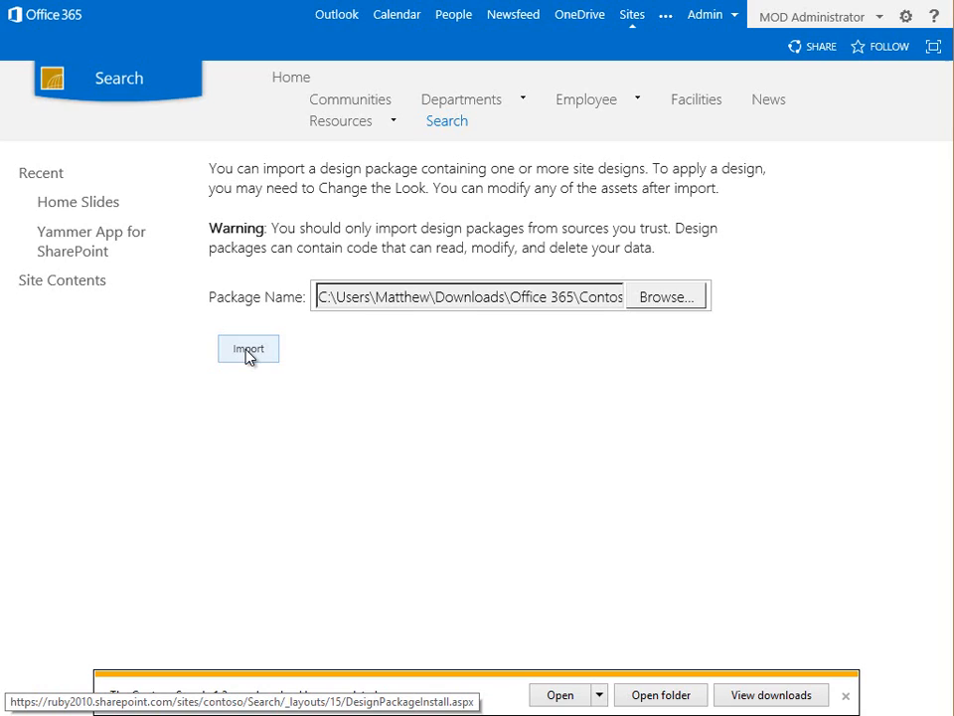
left_click(249, 350)
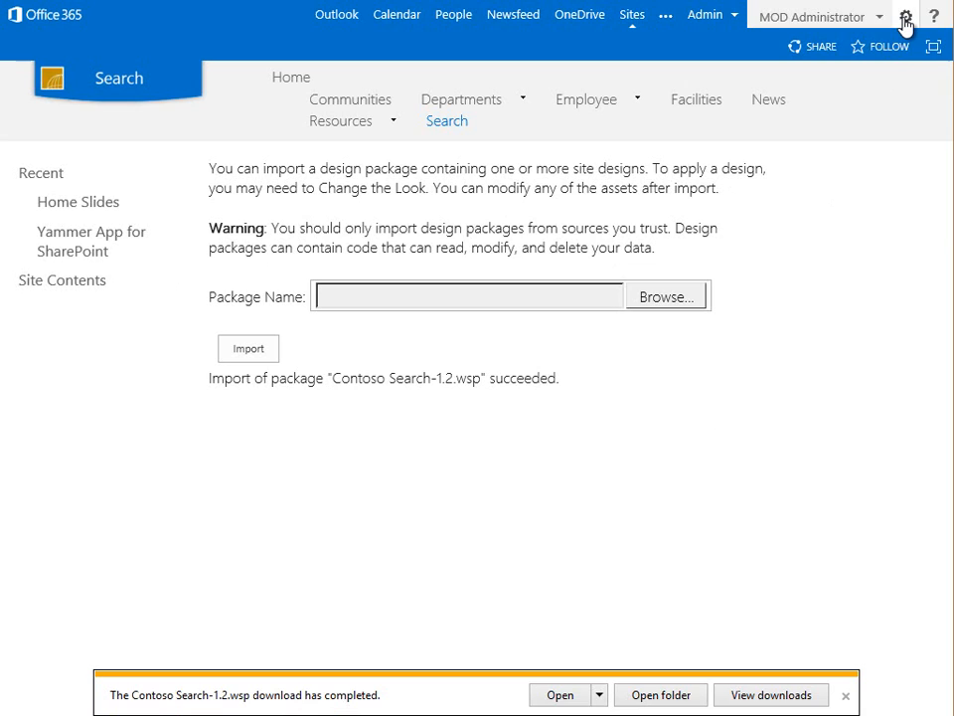
- Go to the master page gallery and open its Search display templates folder
left_click(907, 16)
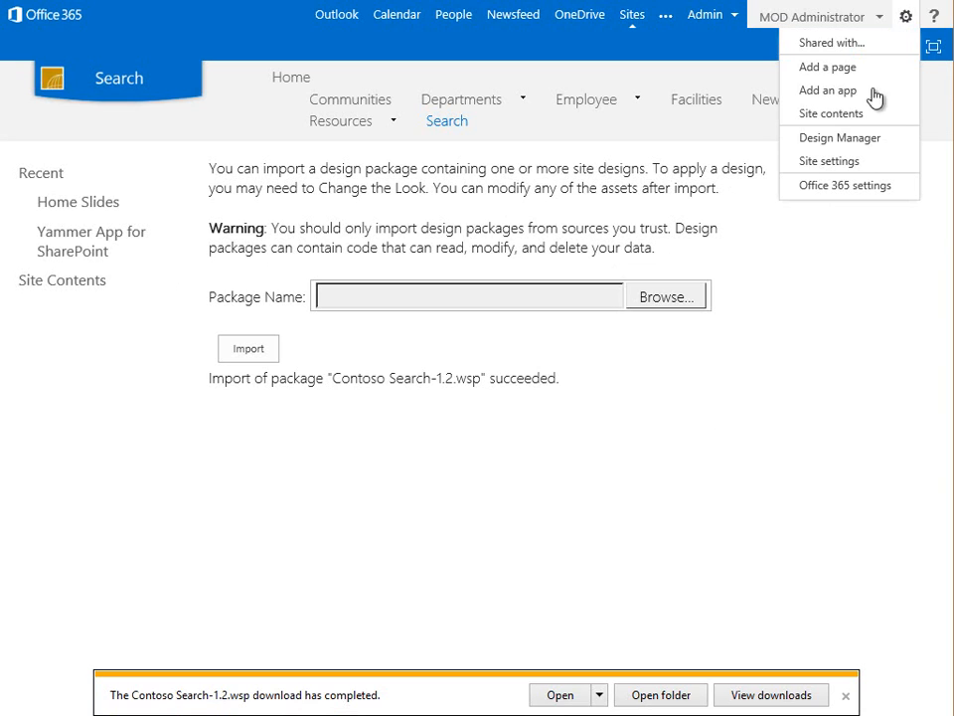
left_click(829, 159)
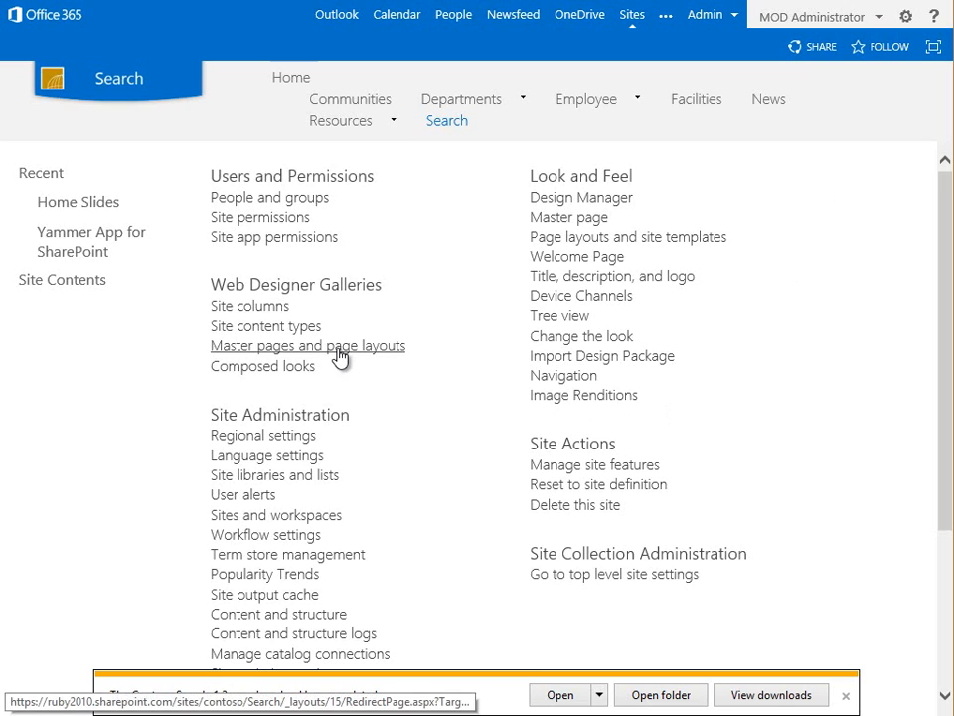
left_click(306, 346)
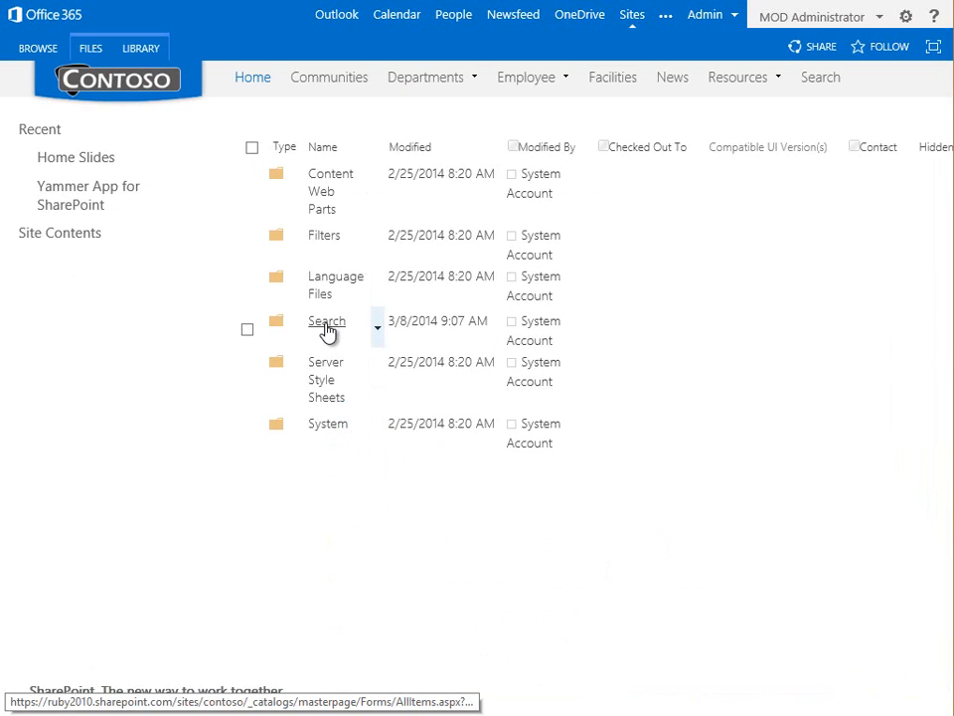
left_click(326, 320)
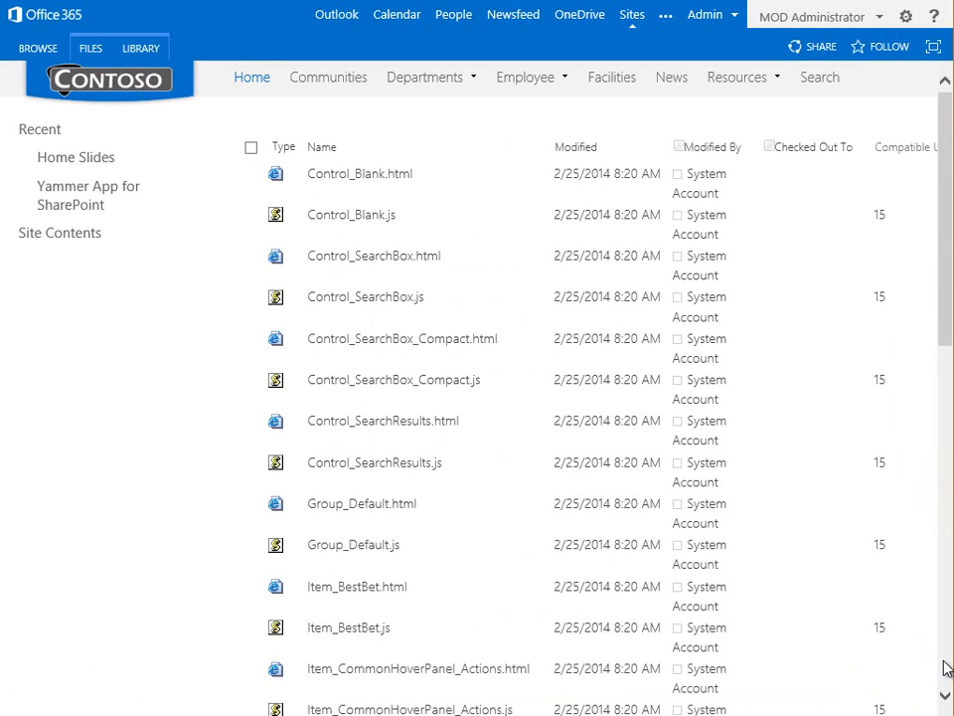
- Page through the templates to the Item_WebPage_Post.html and .js files
scroll("down", 3)
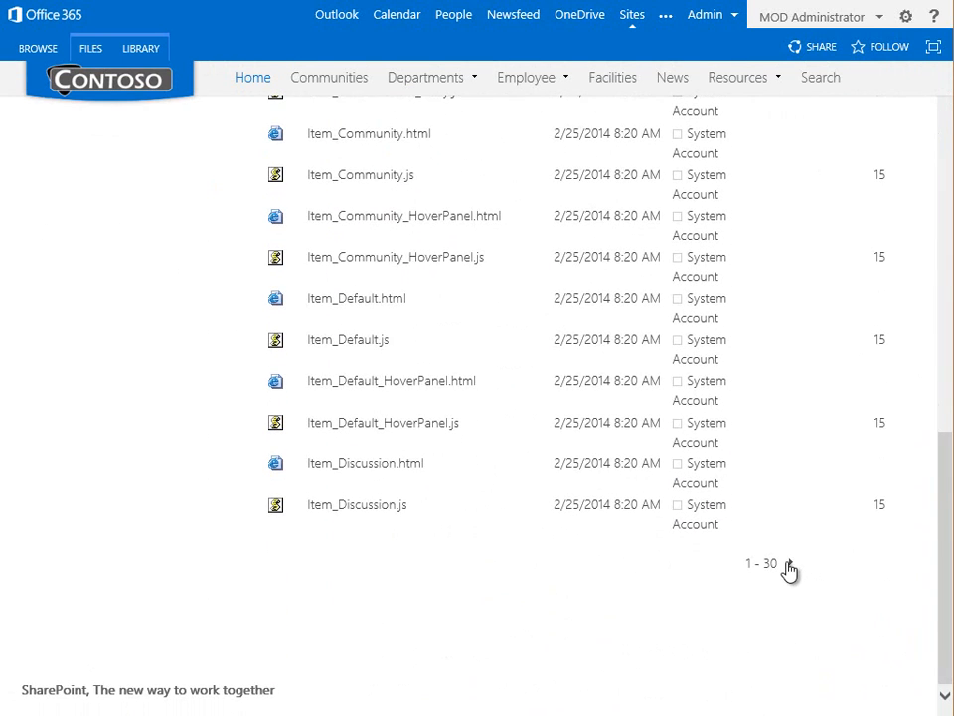
scroll("down", 3)
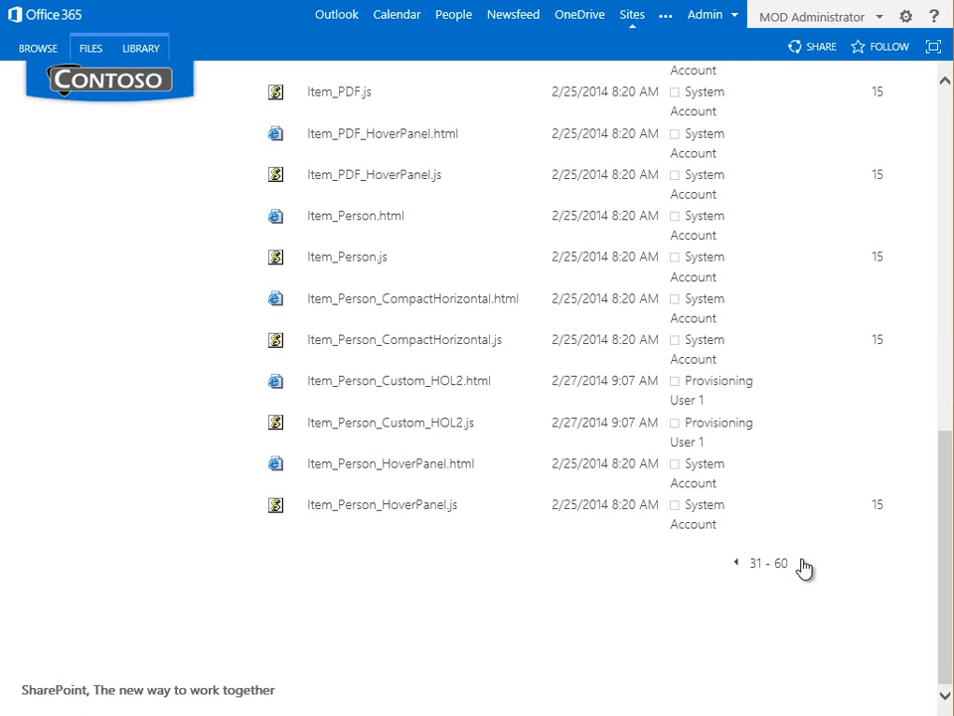
left_click(805, 564)
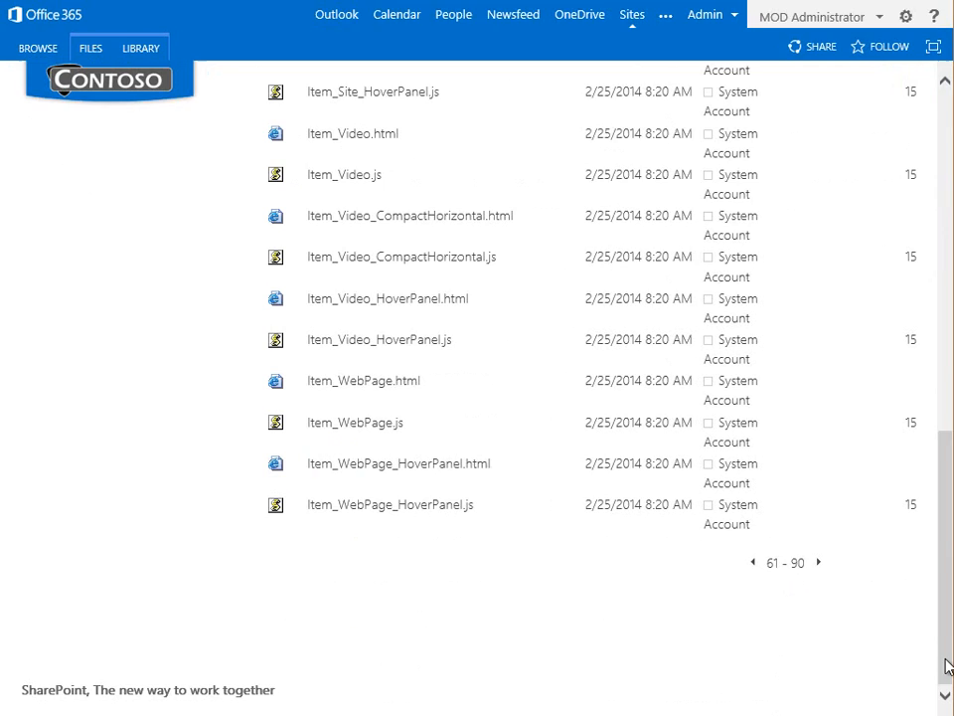
mouse_move(342, 454)
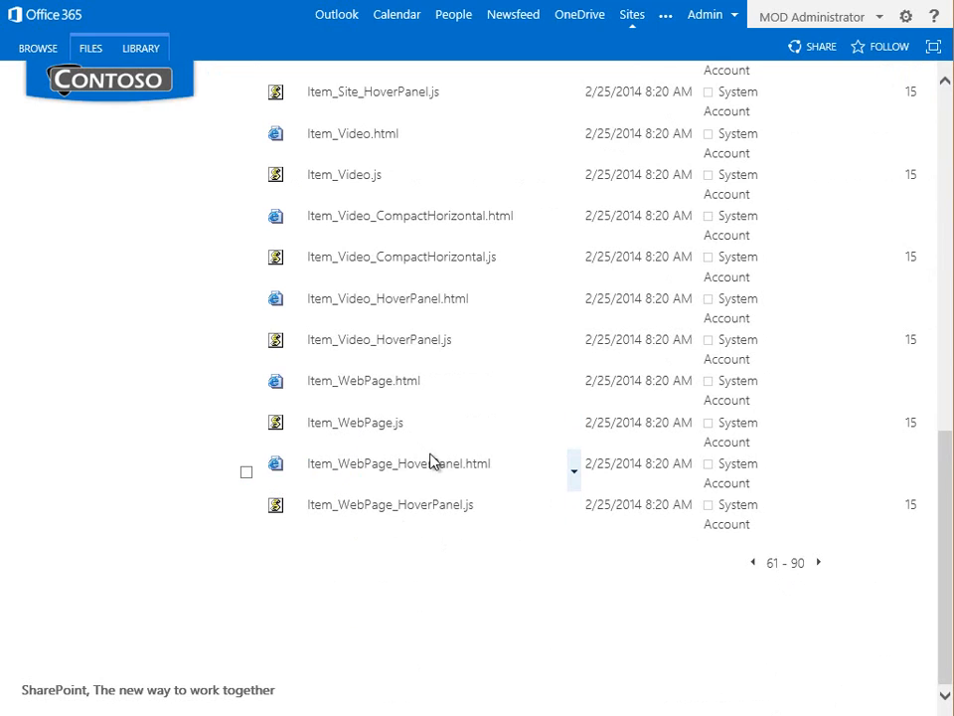
mouse_move(819, 573)
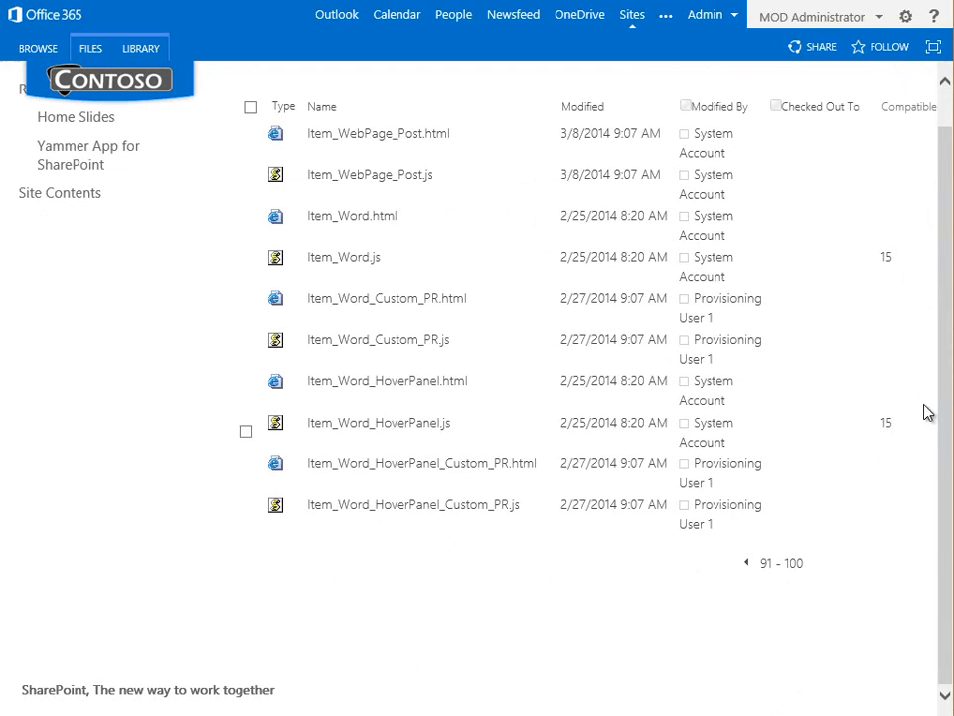
mouse_move(388, 137)
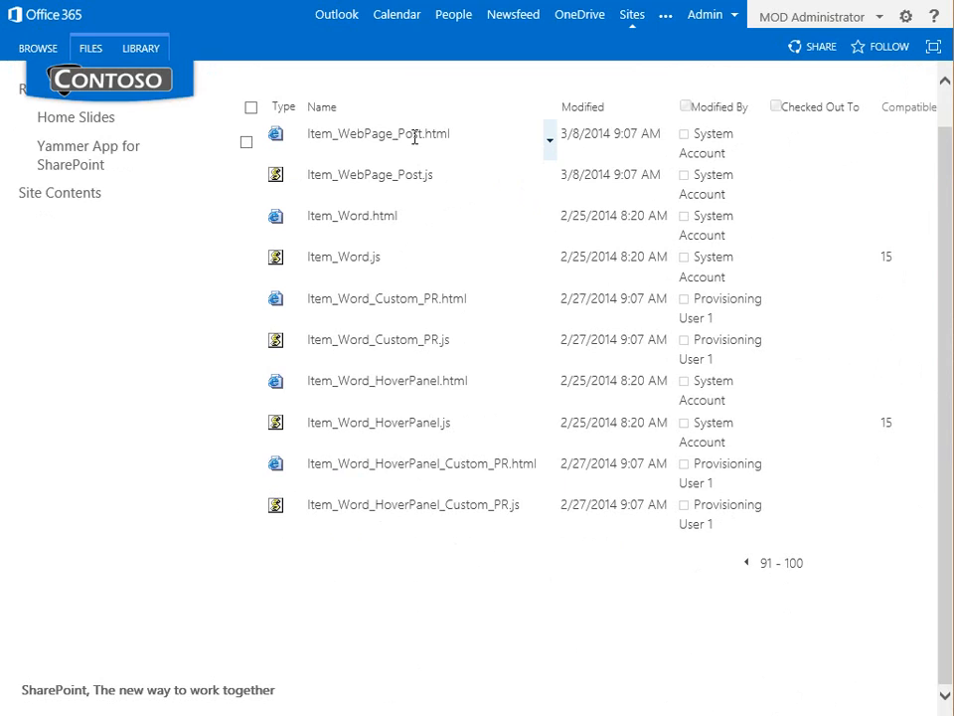
mouse_move(584, 135)
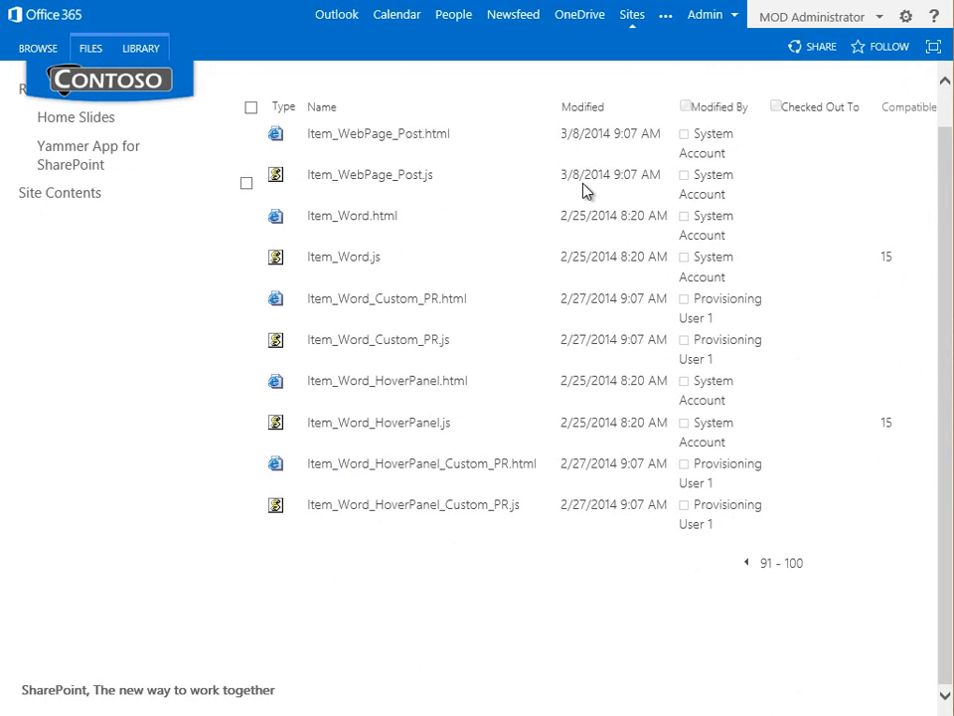
mouse_move(597, 129)
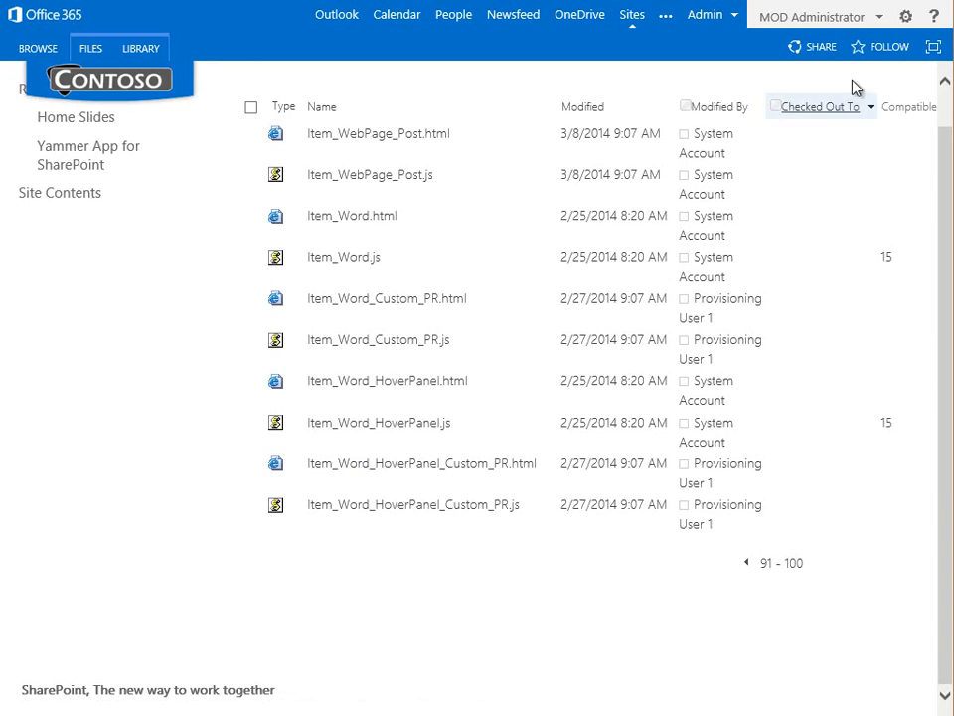
left_click(906, 16)
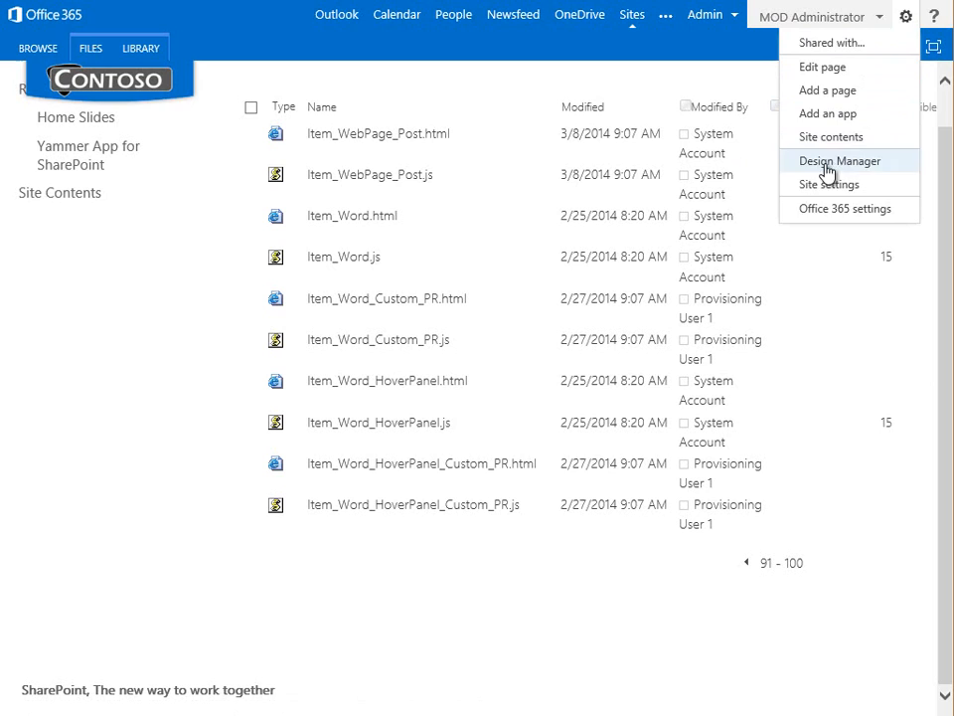
- View the site's Search Result Types list, then return to Site settings
left_click(827, 183)
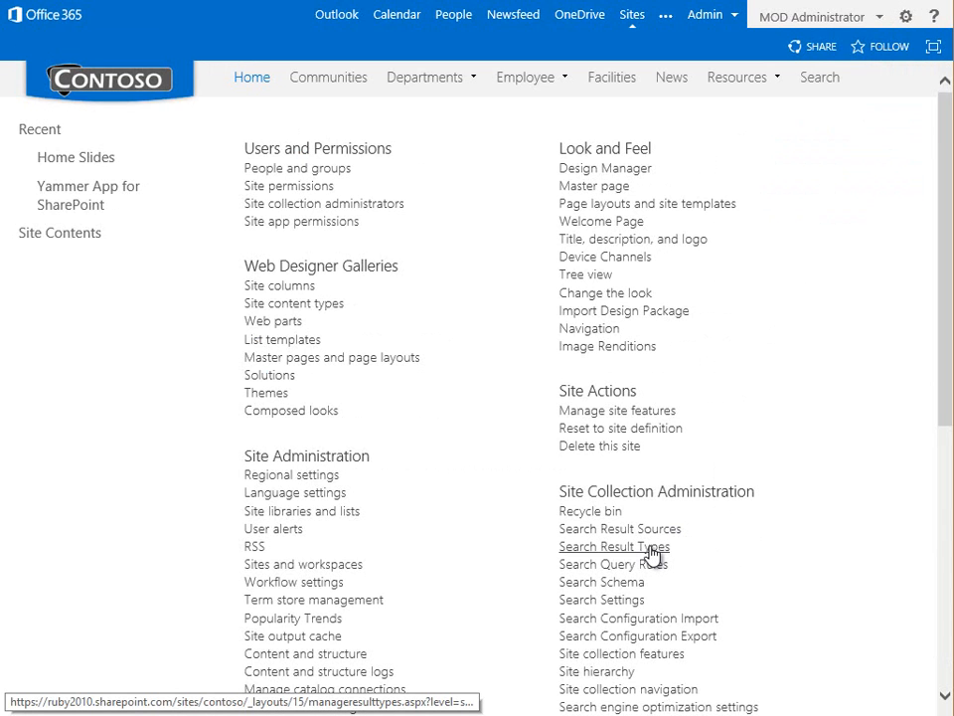
left_click(614, 544)
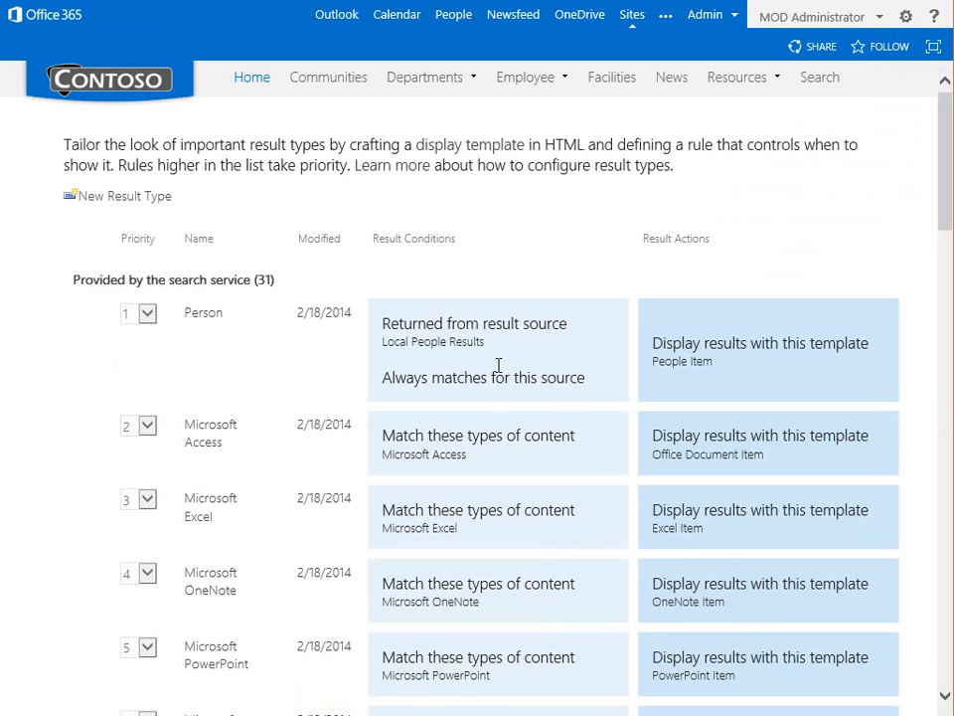
mouse_move(210, 507)
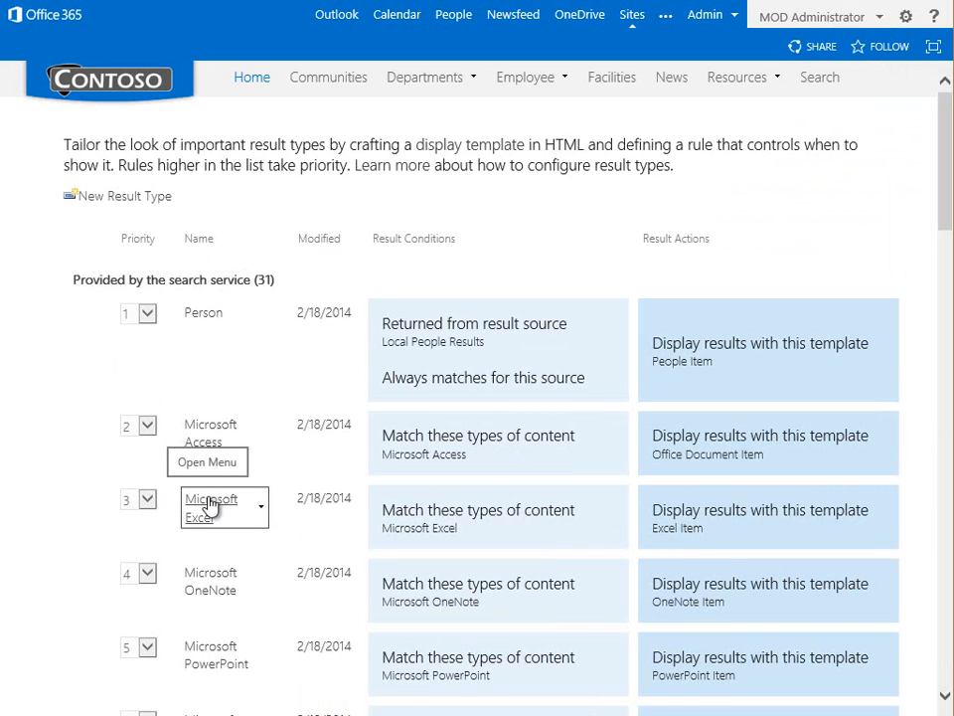
left_click(906, 16)
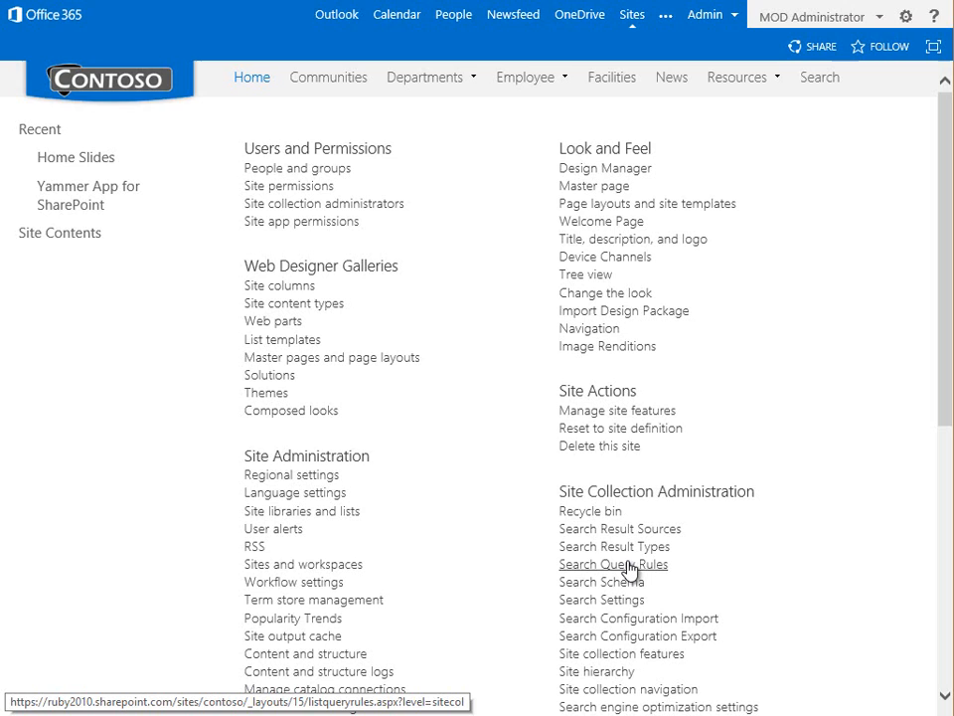
- View the Search Query Rules for the Local SharePoint Results context, including Press Release and Knowledge Center
left_click(613, 565)
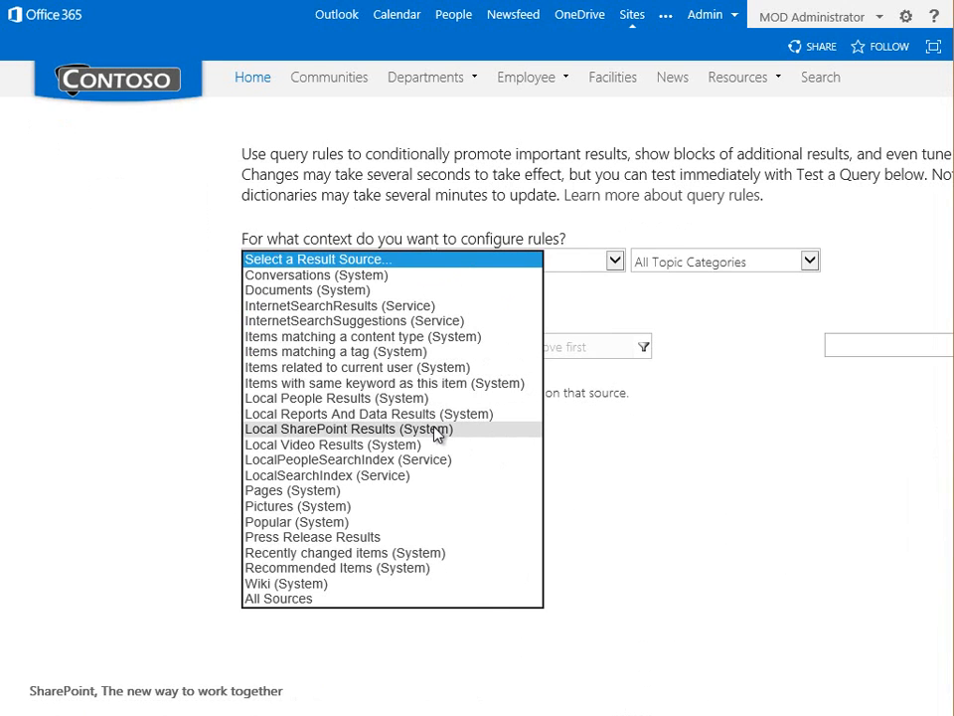
left_click(348, 429)
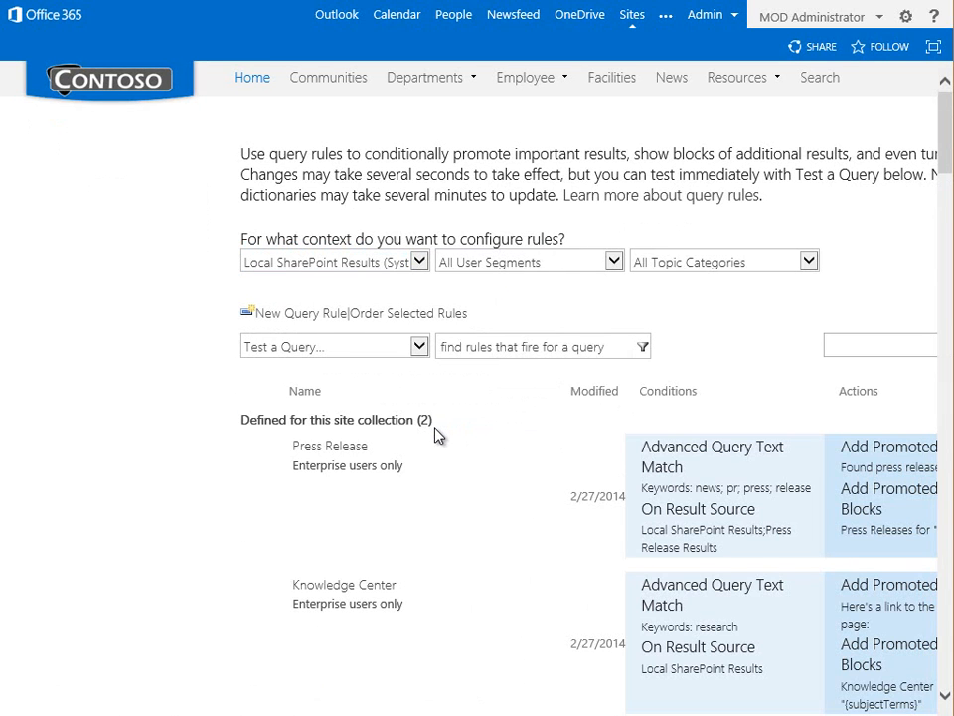
scroll("down", 3)
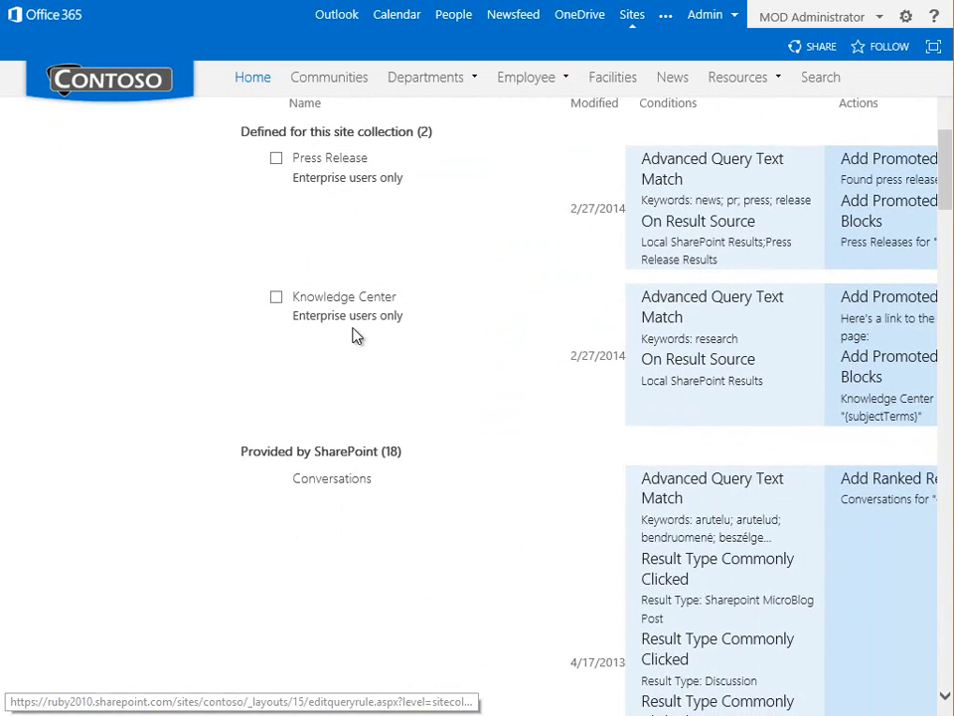
scroll("up", 3)
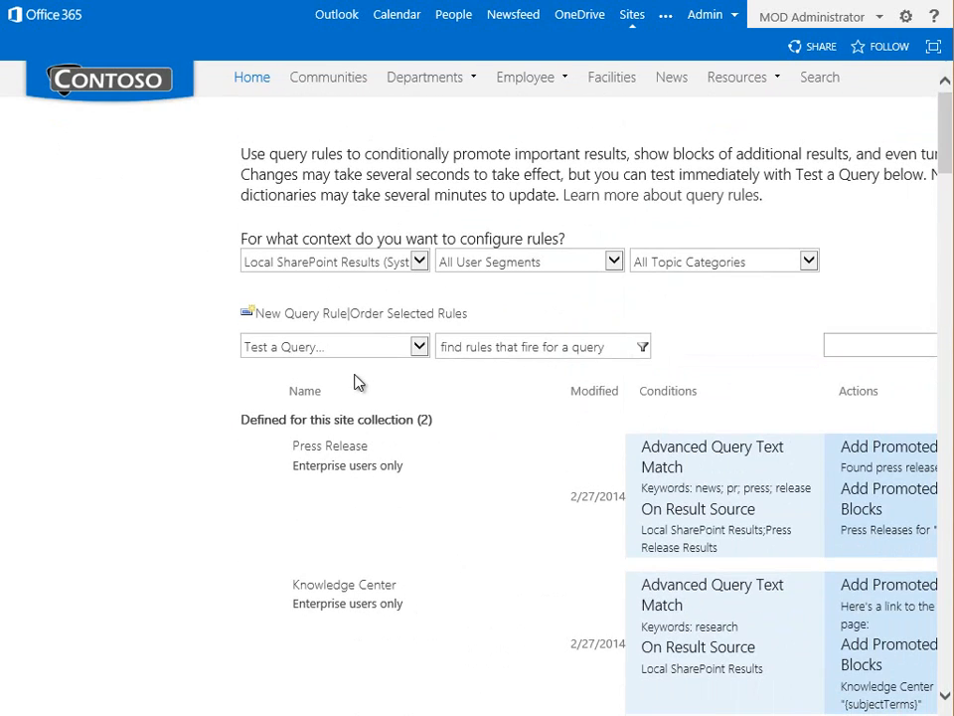
mouse_move(250, 75)
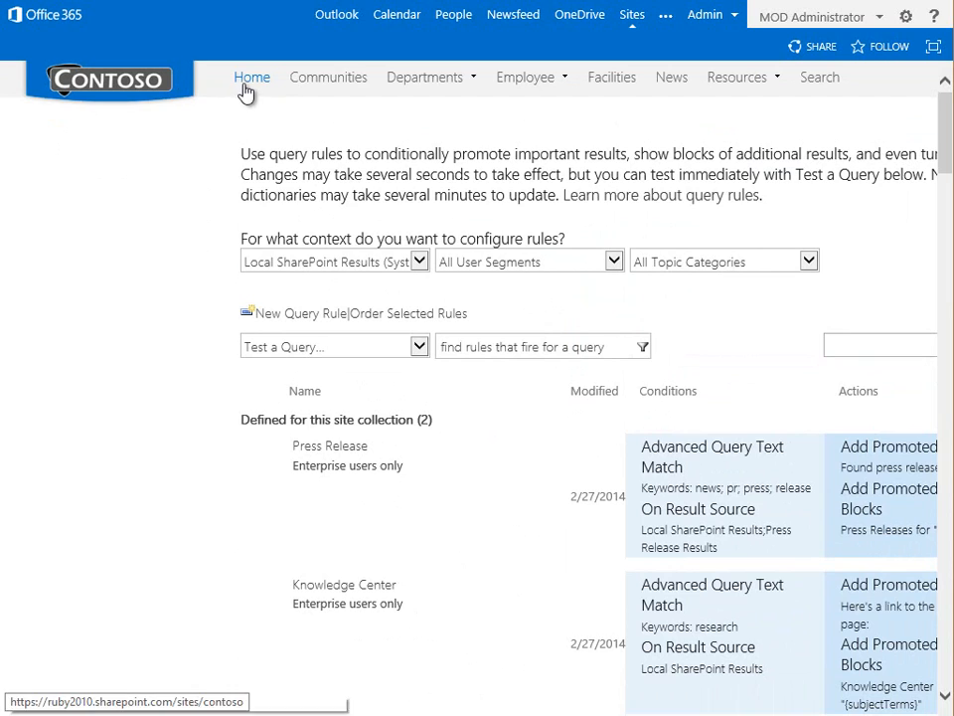
mouse_move(795, 8)
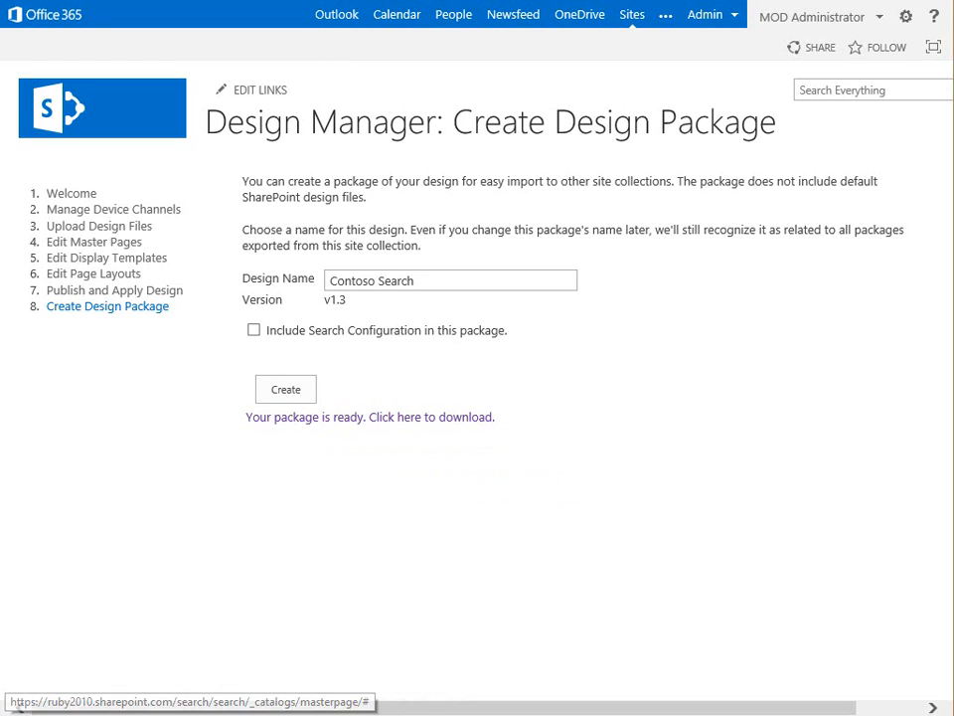
- Export the search configuration as SearchConfiguration.xml, save it, and return to the Contoso site
left_click(906, 16)
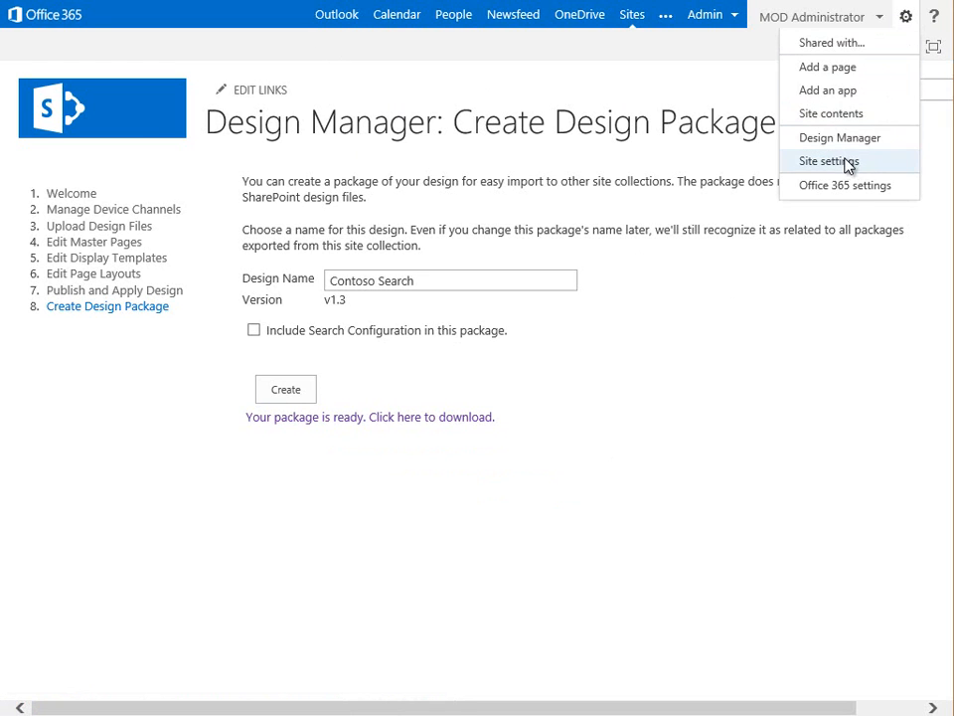
left_click(826, 161)
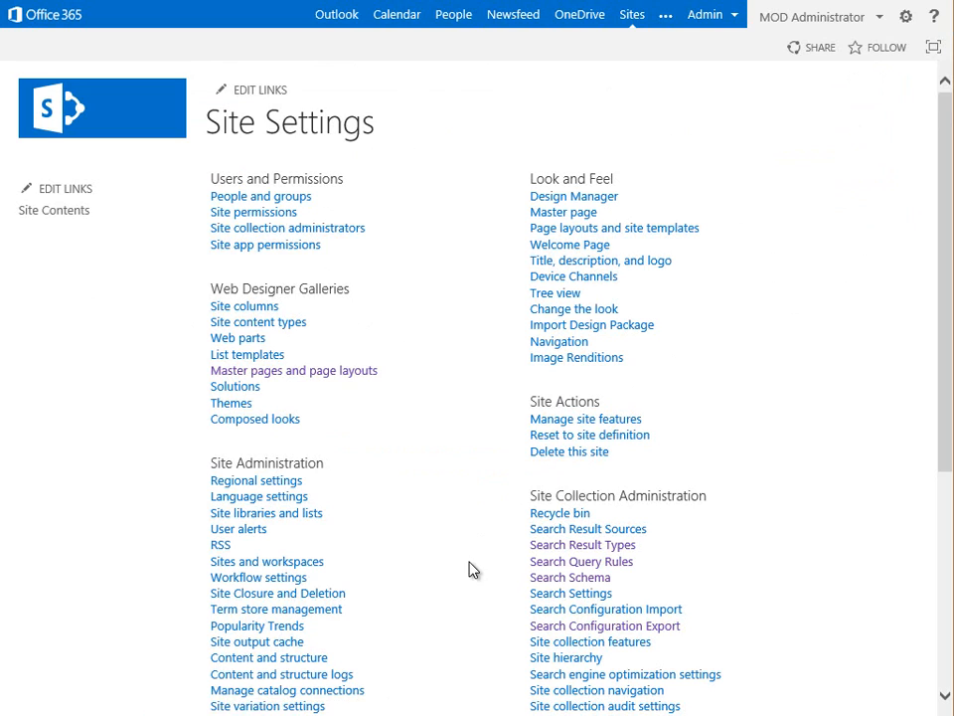
mouse_move(605, 624)
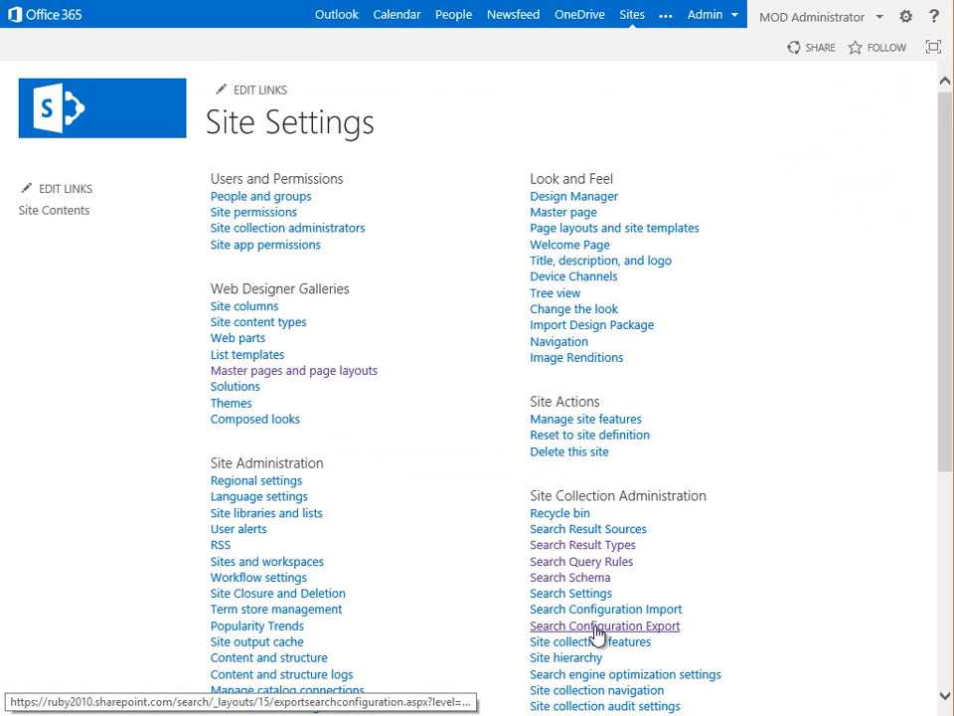
left_click(604, 624)
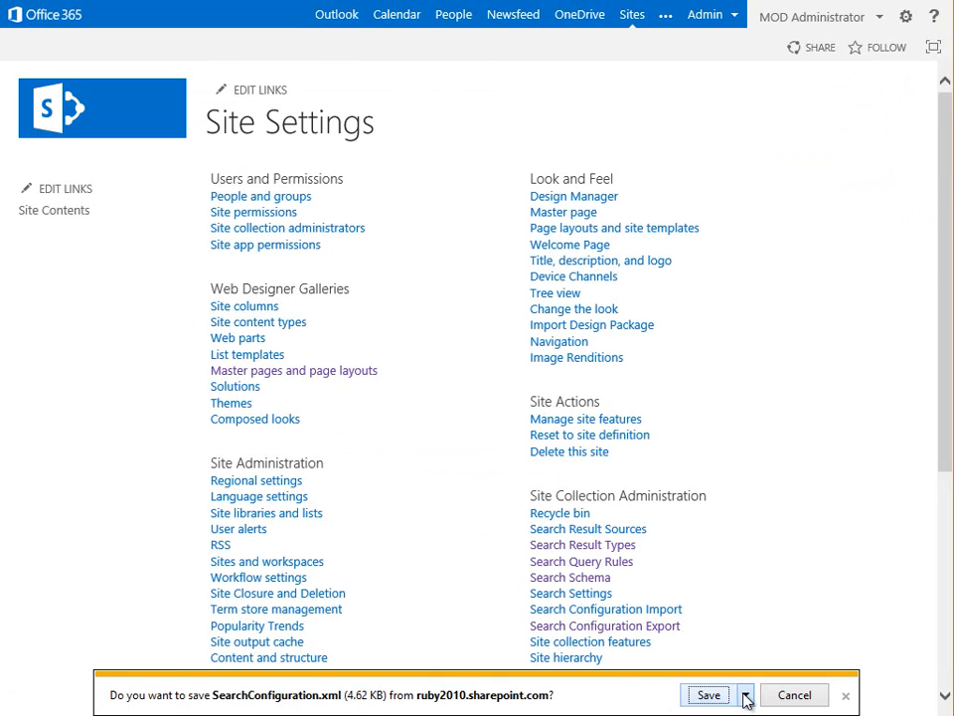
left_click(745, 693)
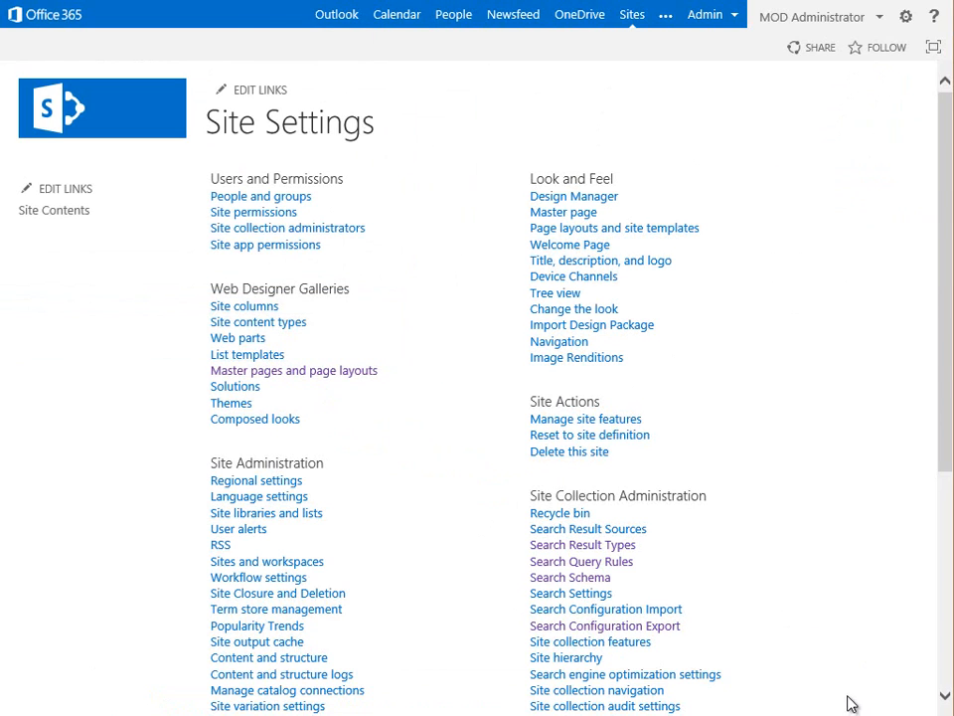
left_click(581, 560)
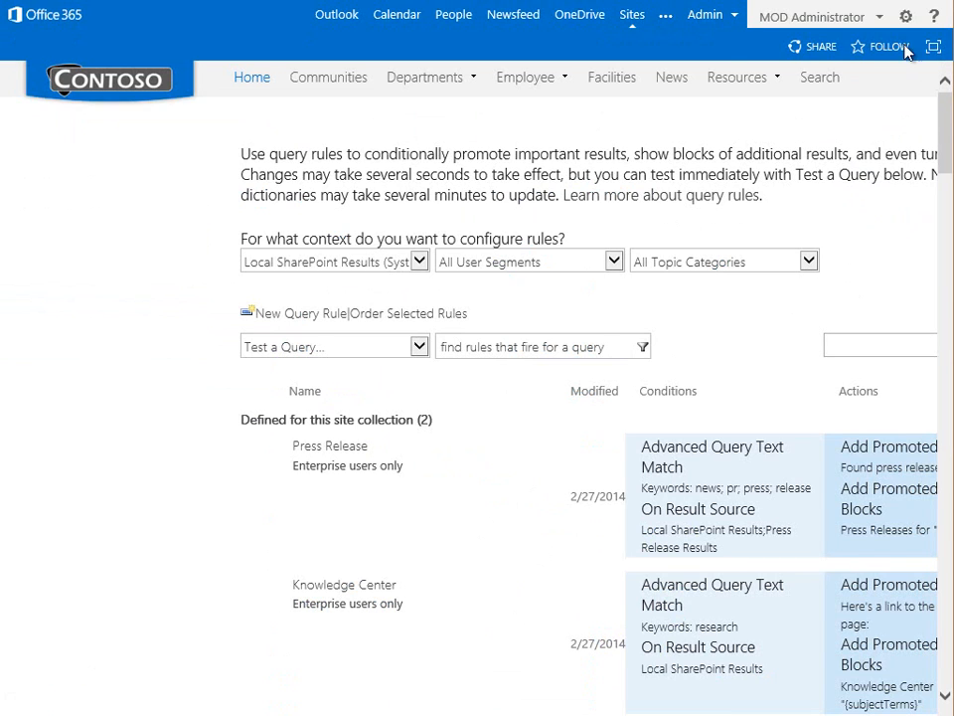
- Import SearchConfiguration.xml into the Contoso site until it shows Imported Successfully
left_click(906, 16)
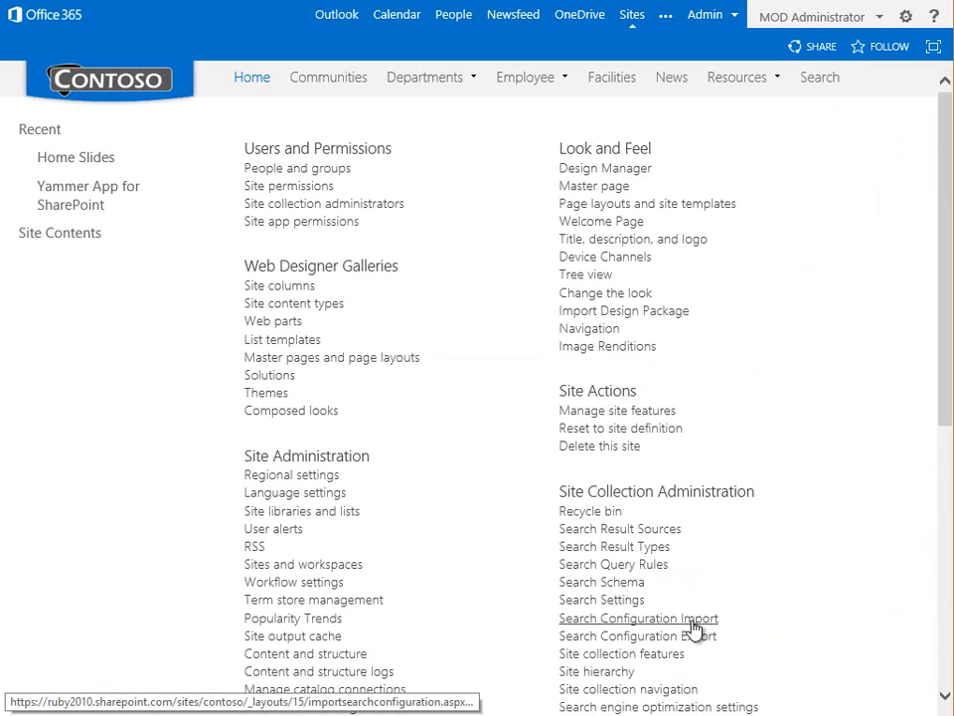
left_click(636, 617)
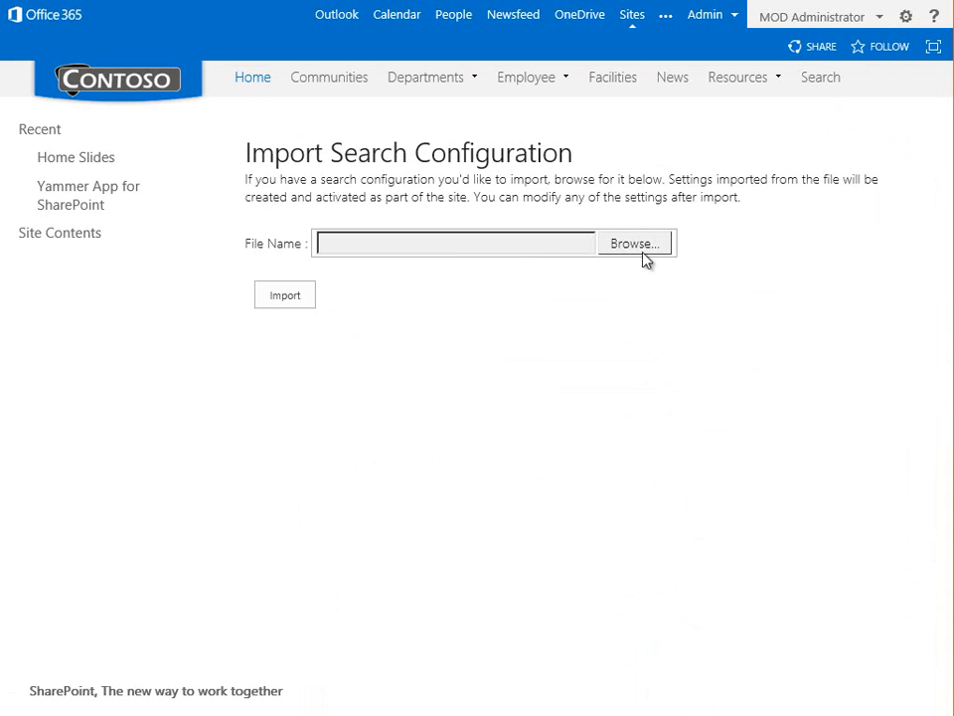
left_click(636, 243)
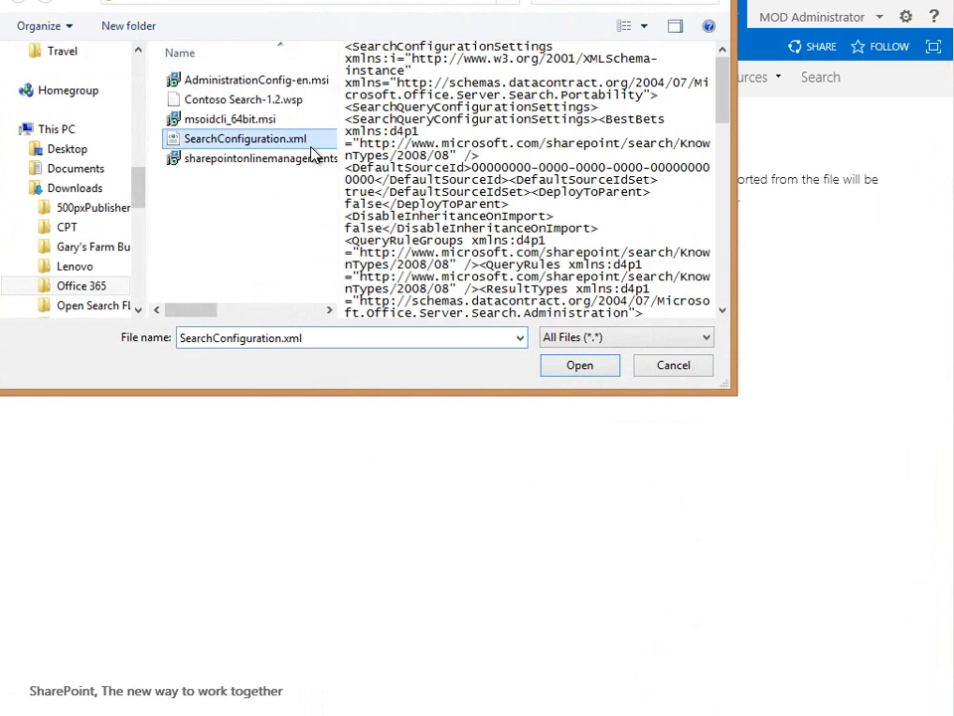
left_click(580, 366)
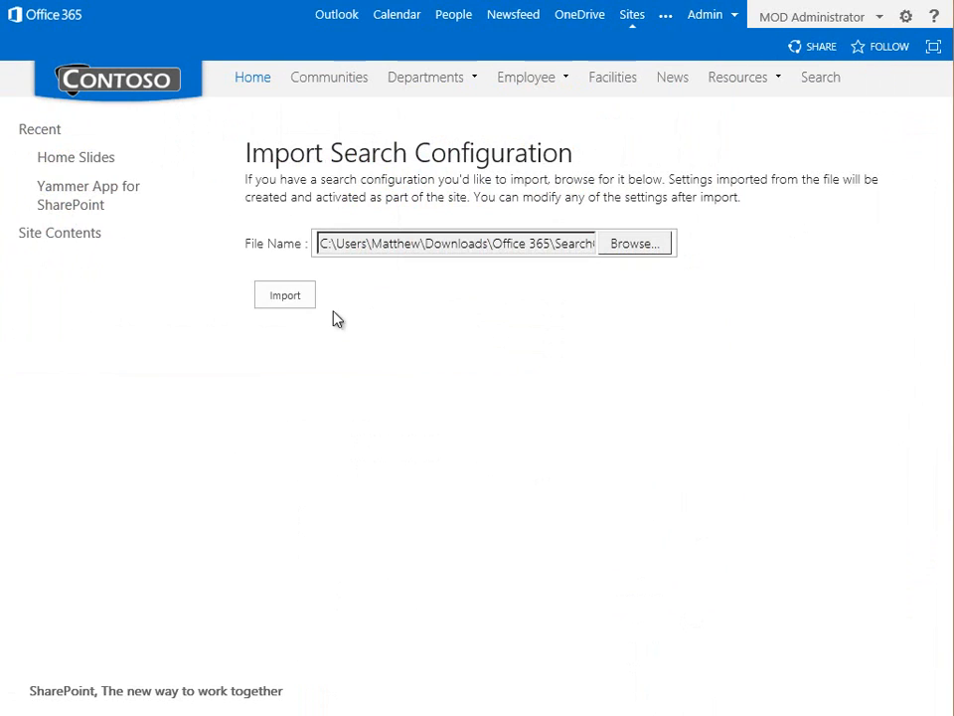
left_click(286, 294)
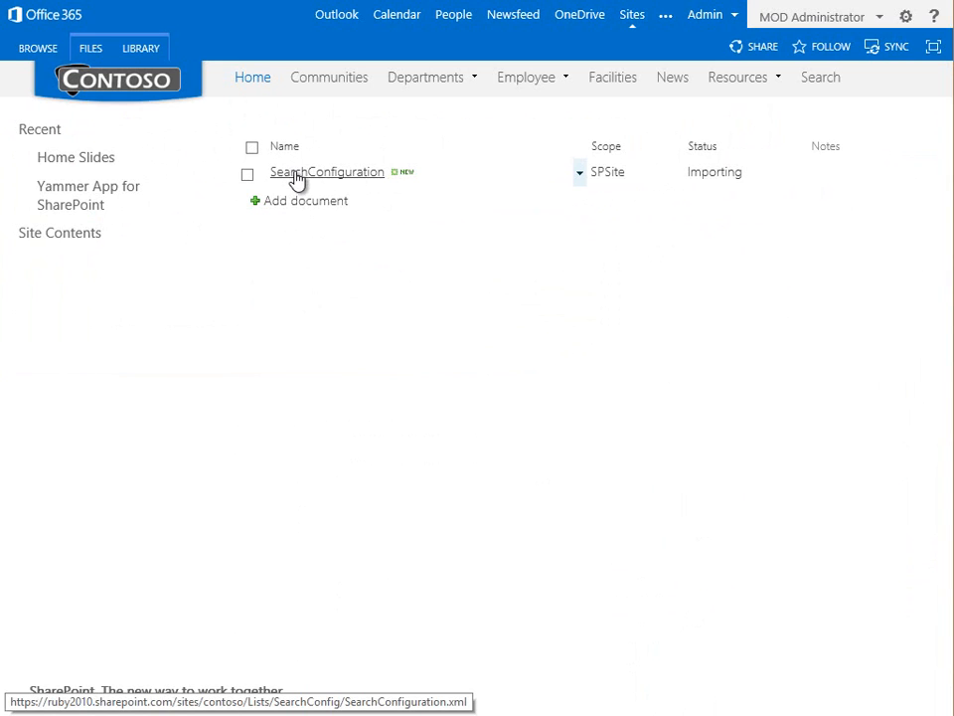
mouse_move(606, 174)
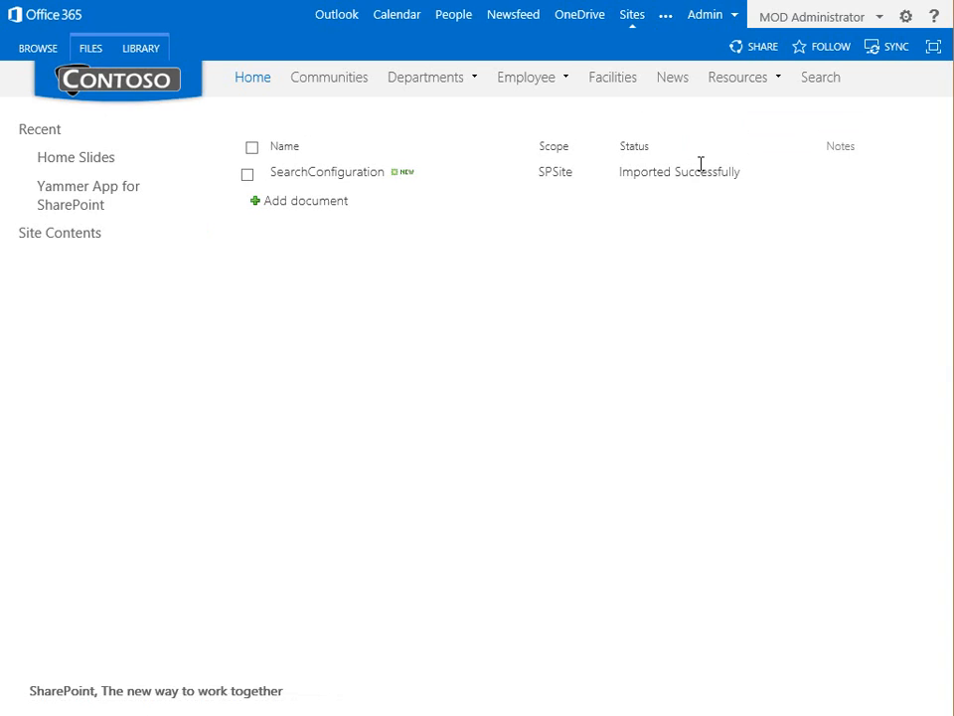
left_click(906, 15)
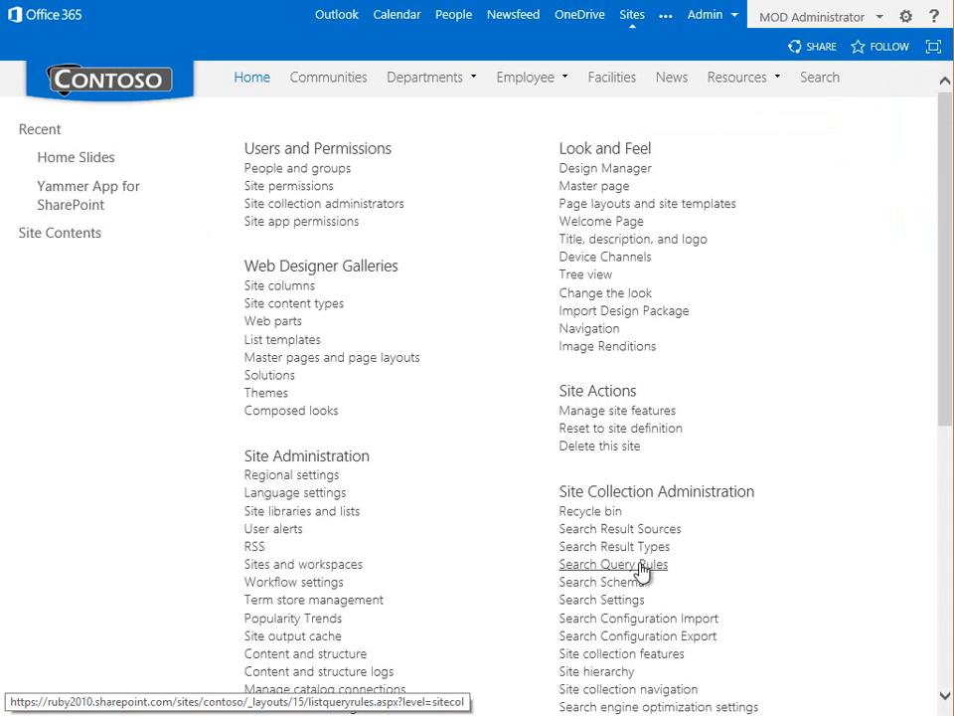
mouse_move(614, 545)
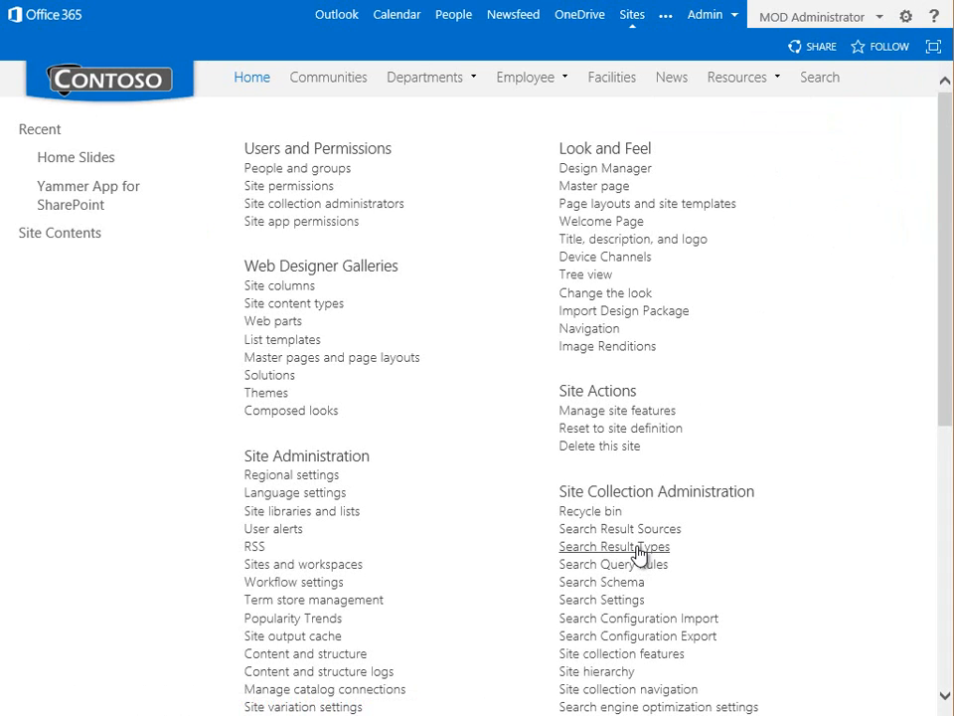
- Show the site collection's Search Result Types, including the Blog Post result type
left_click(614, 544)
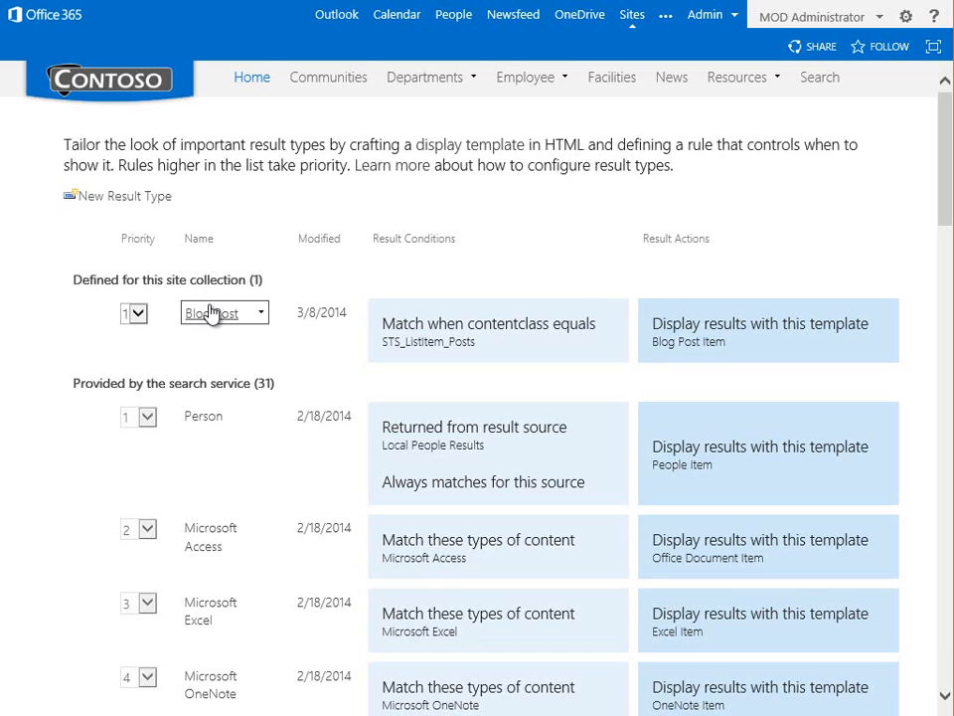
mouse_move(250, 75)
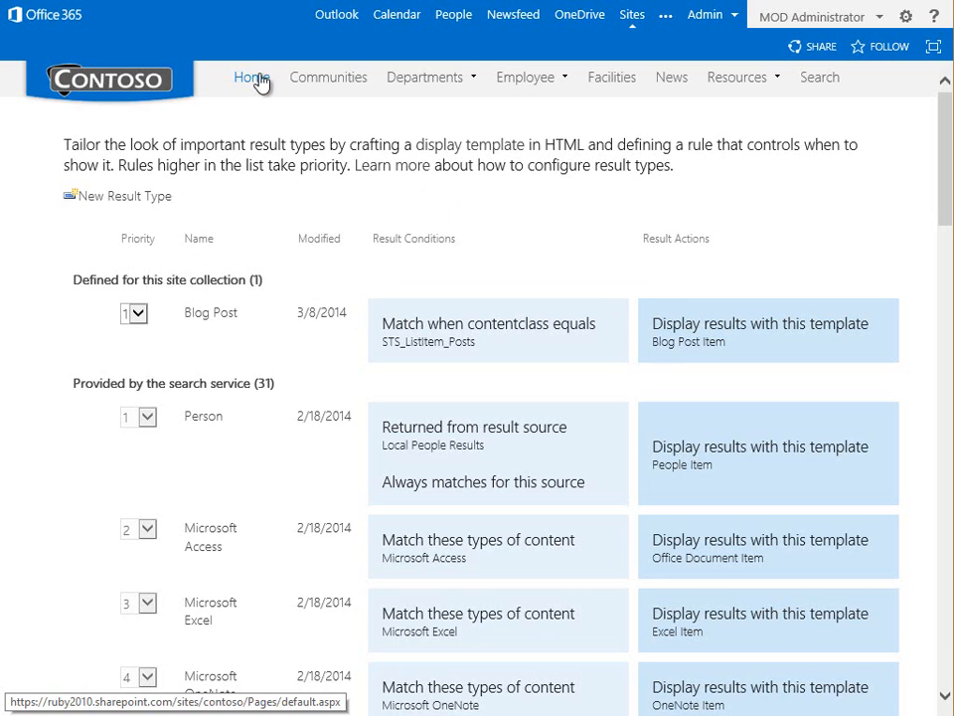
- Search the site for 'Annual Legal Review' and preview the Annual Legal Review Meeting post
left_click(250, 76)
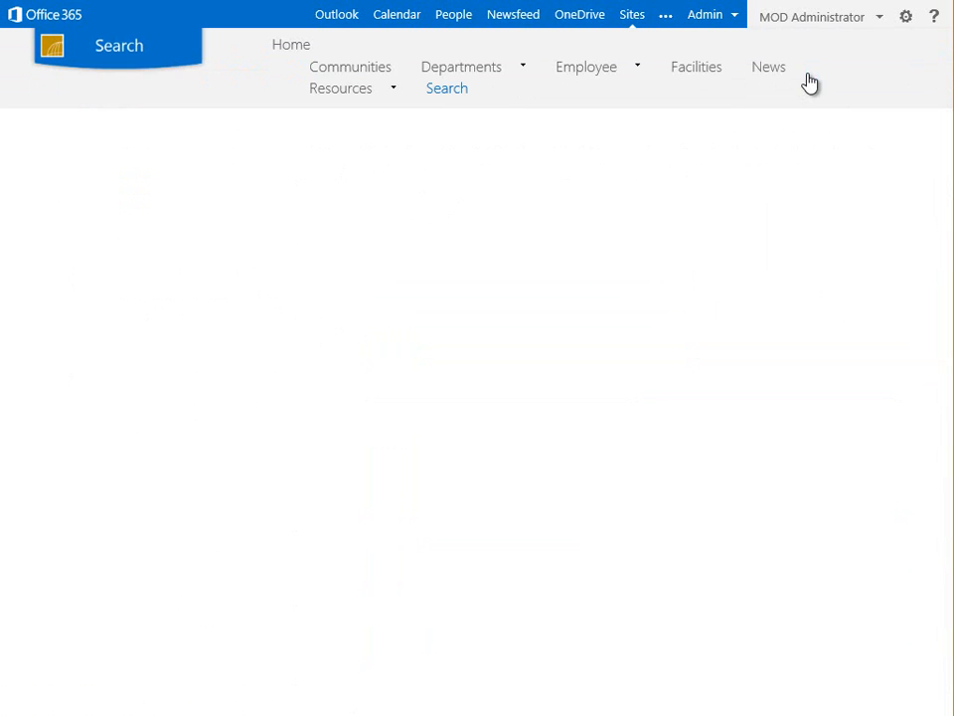
type("A")
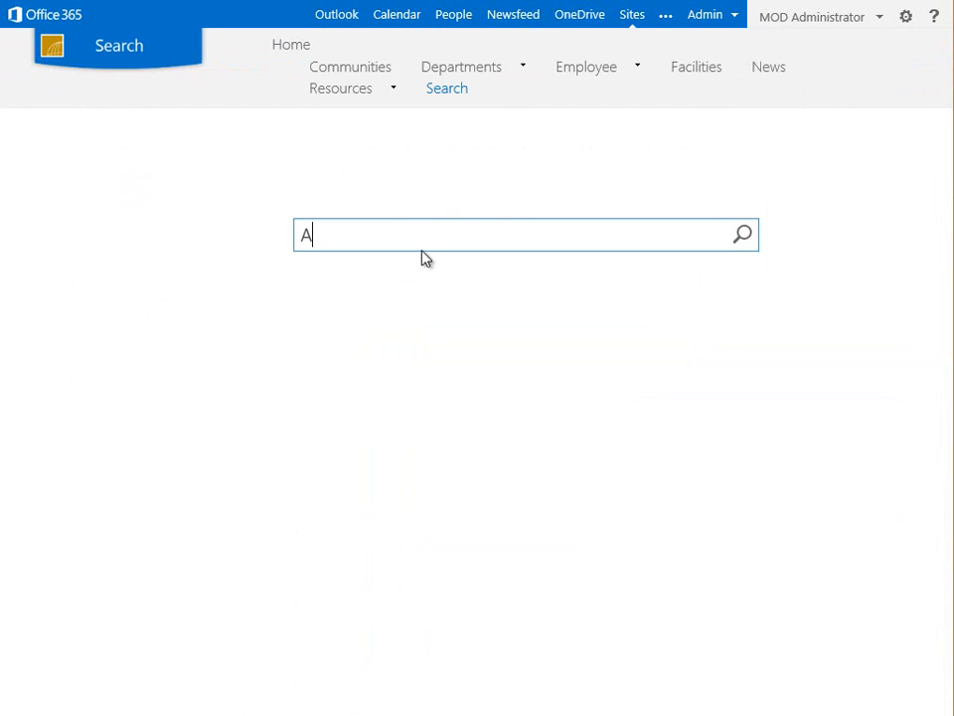
type("nnual")
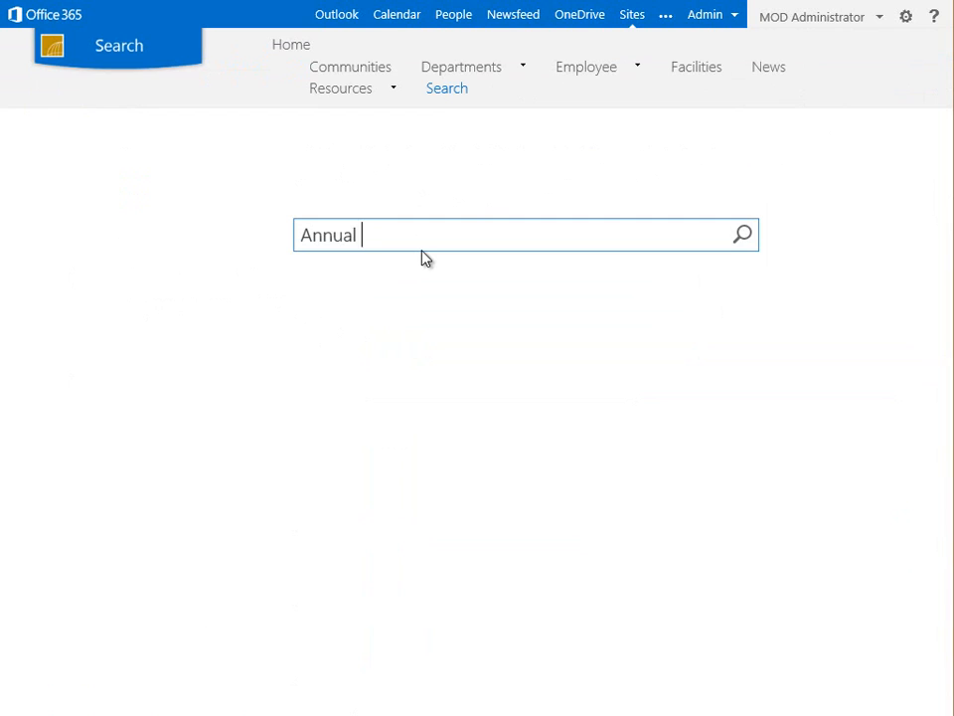
type("Legal Re")
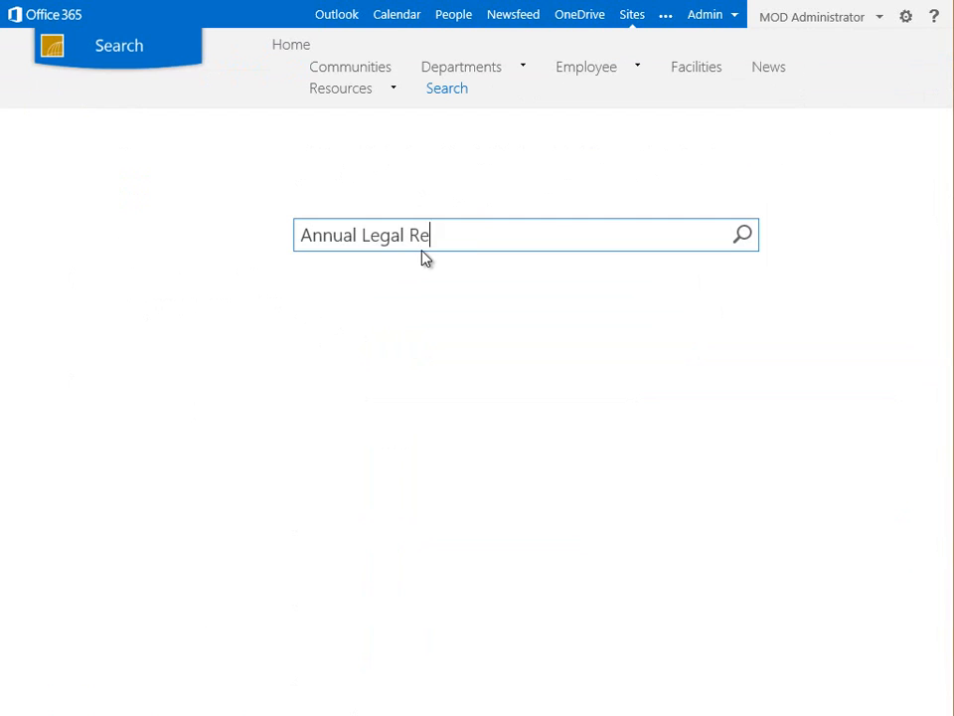
type("view")
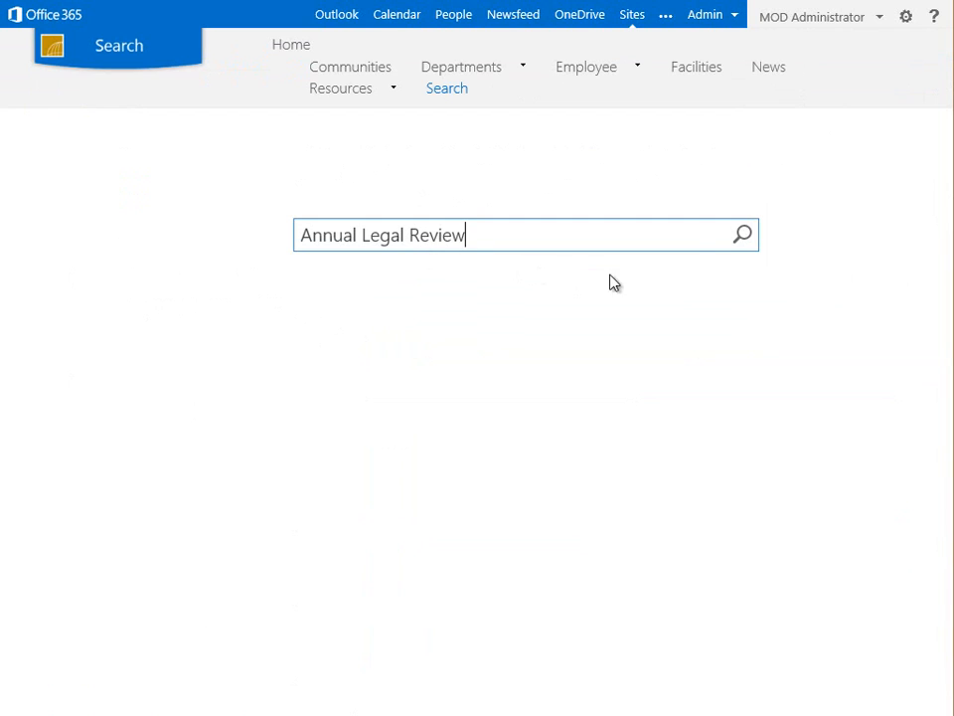
left_click(741, 234)
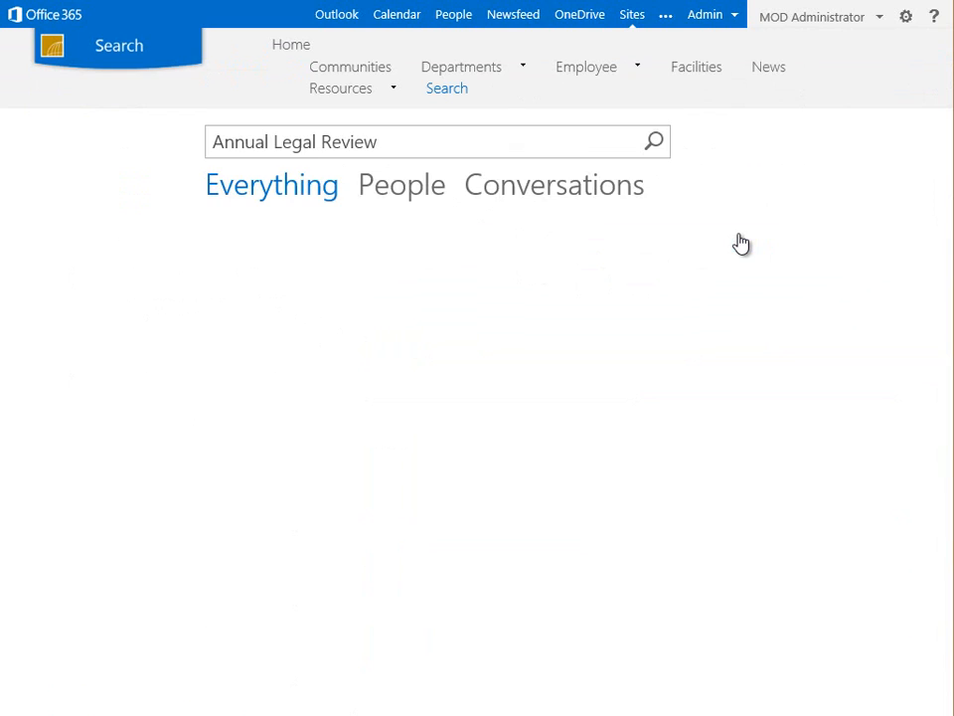
left_click(652, 141)
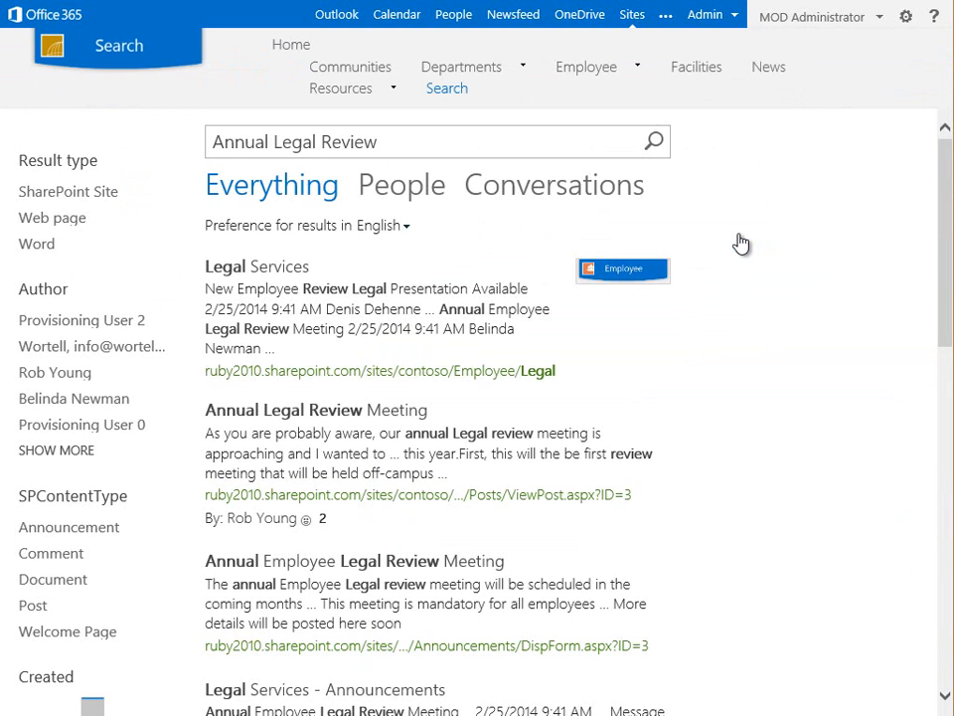
mouse_move(235, 525)
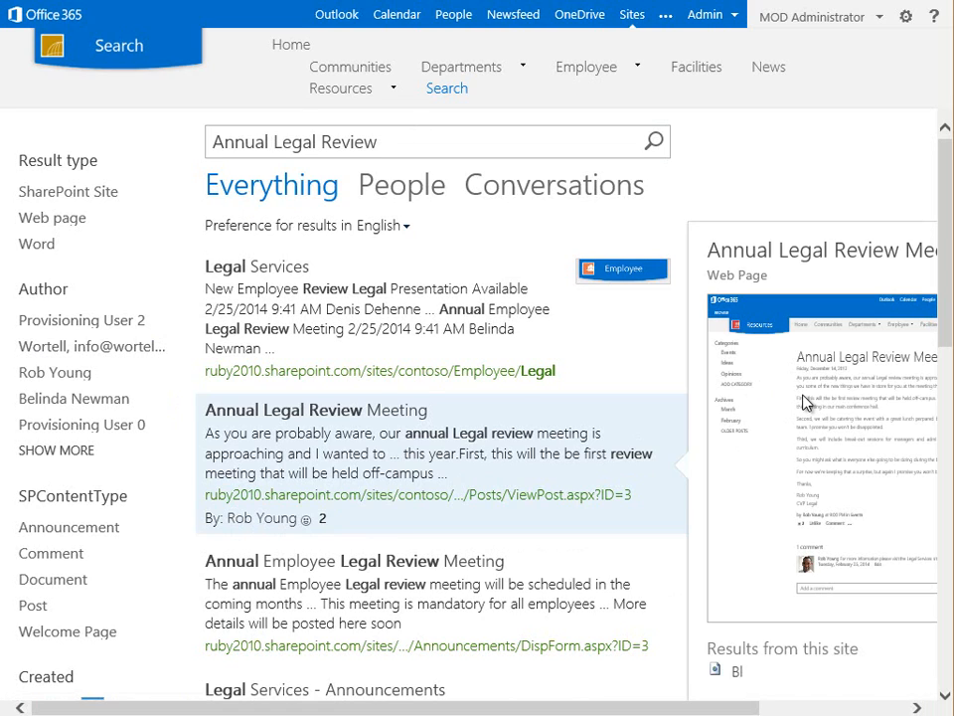
mouse_move(830, 147)
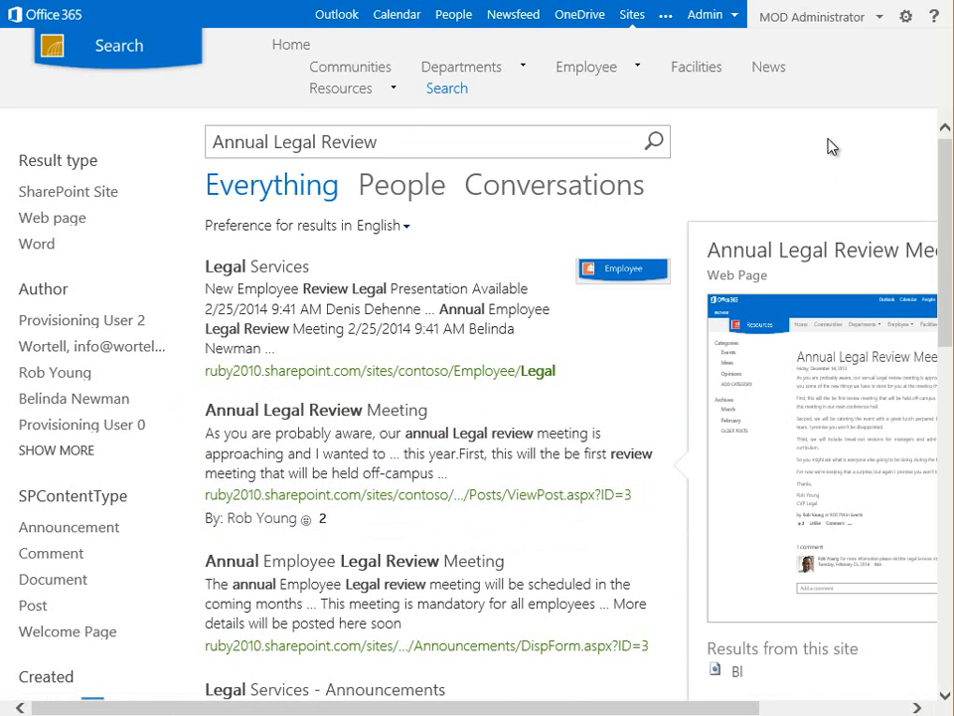